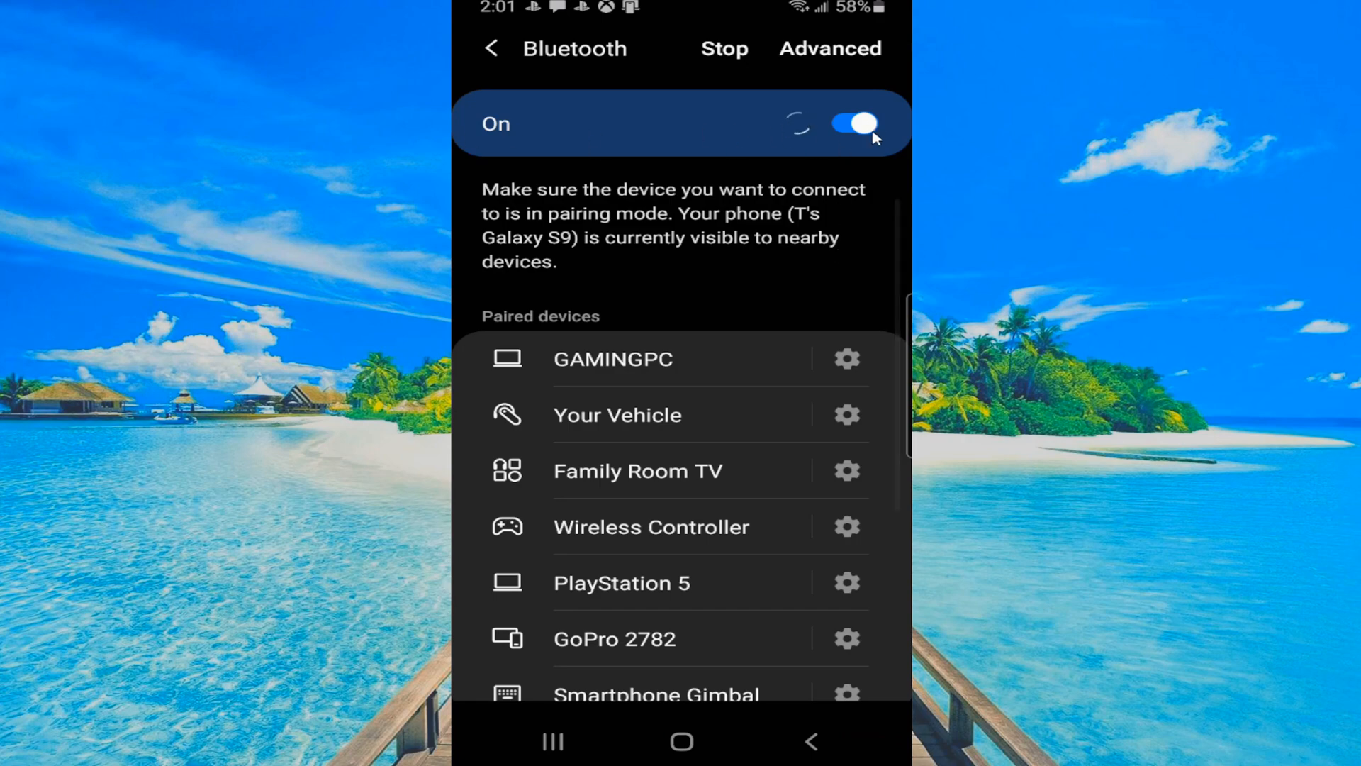
mouse_move(842, 148)
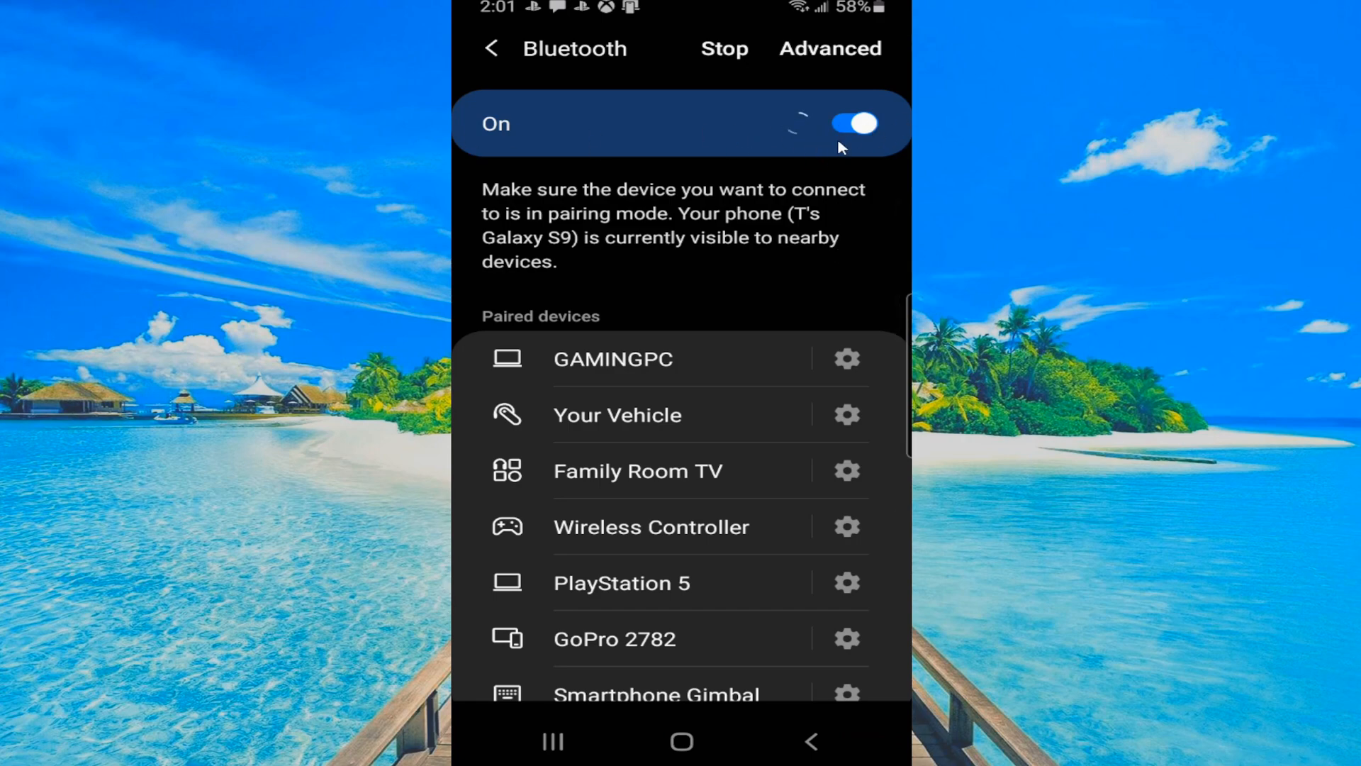
Scan again for nearby Bluetooth devices from the phone's Bluetooth settings
scroll(down, 3)
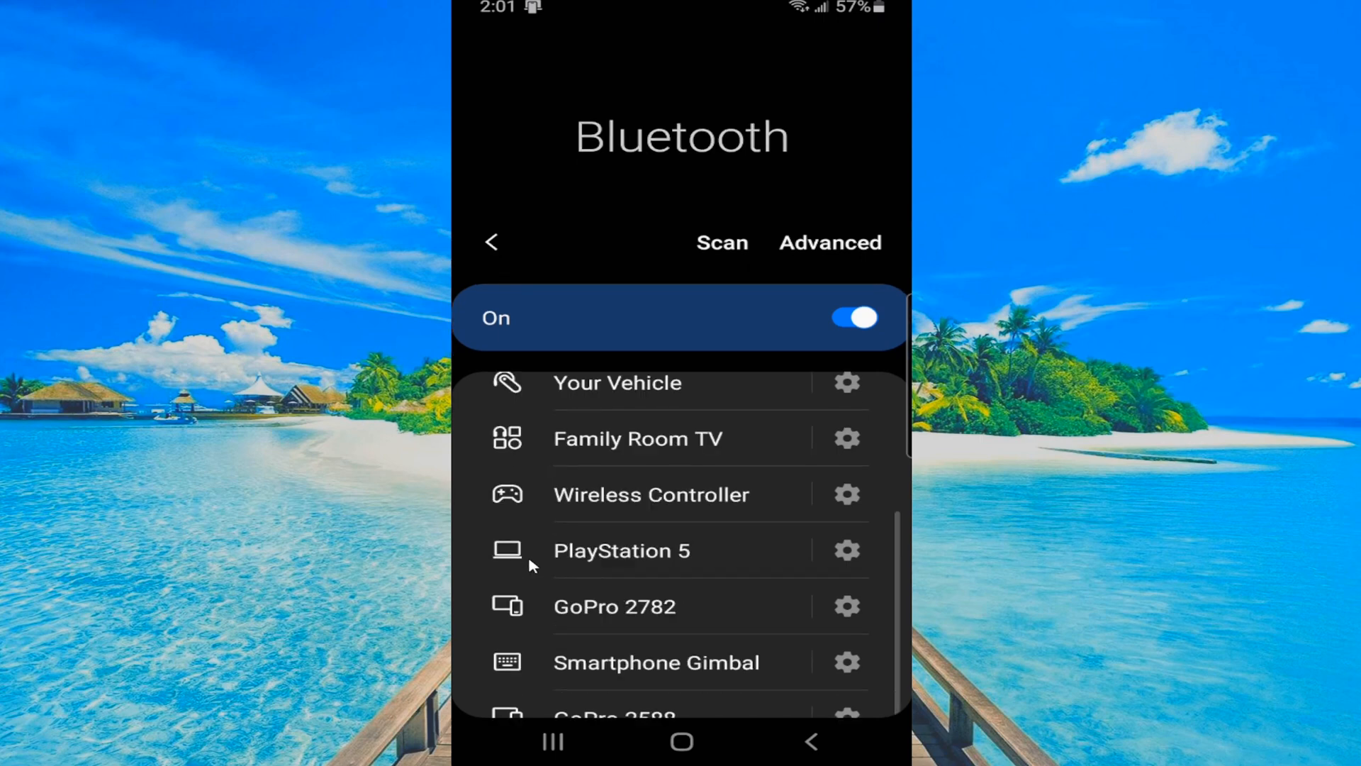
scroll(down, 3)
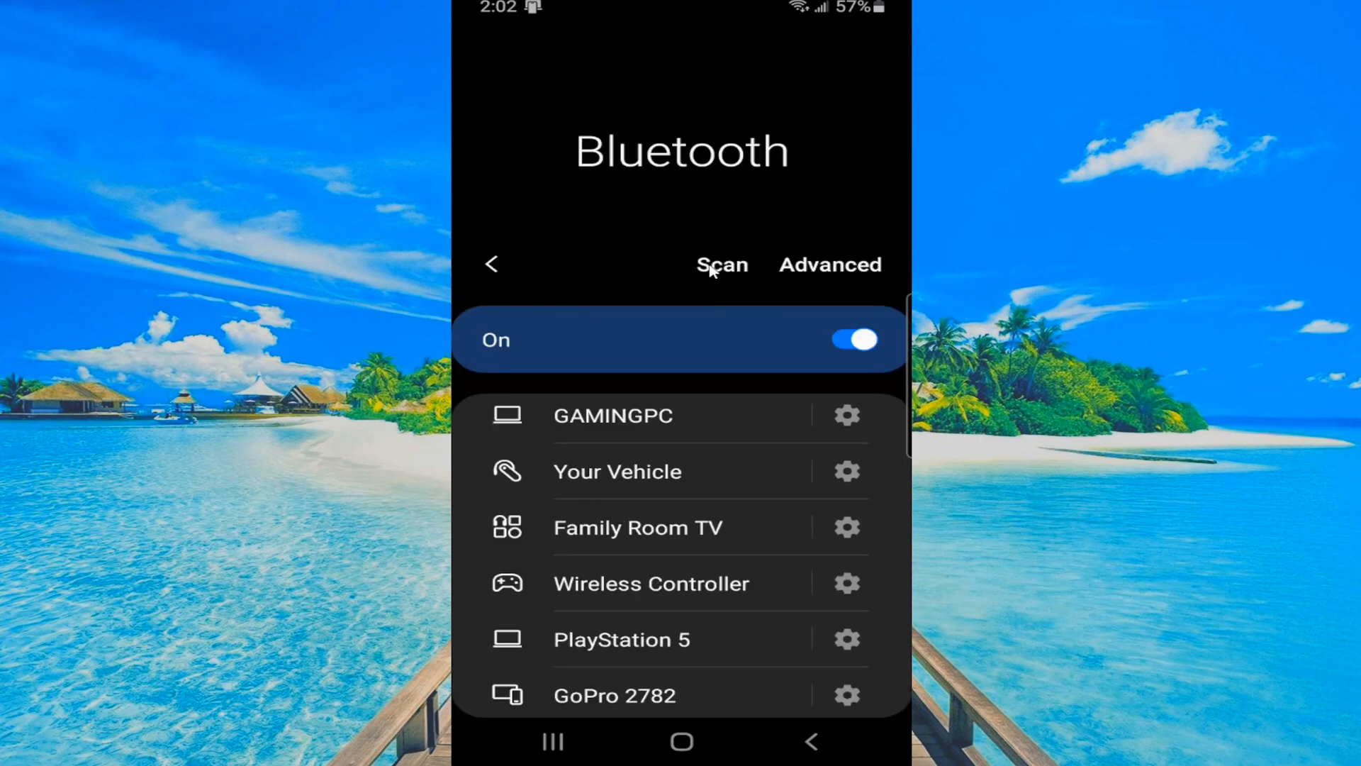
click(721, 264)
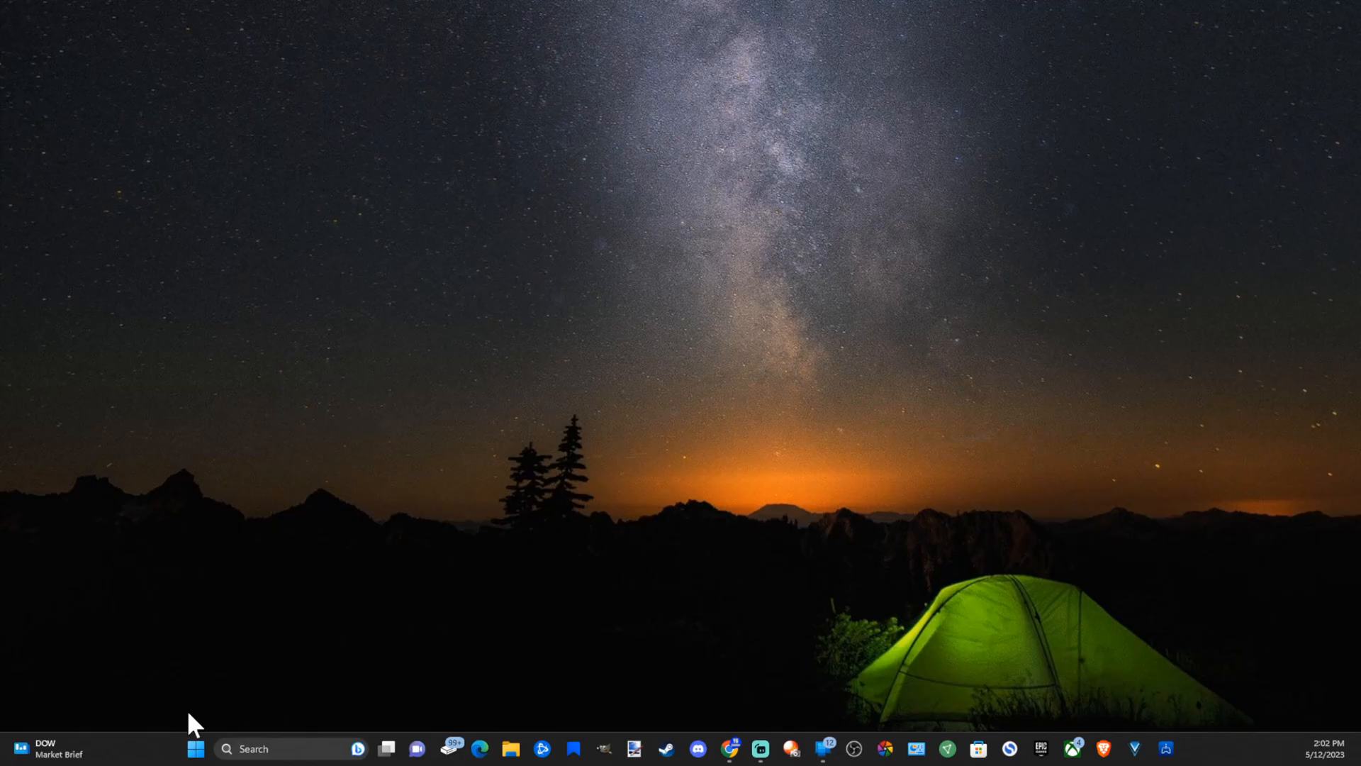
Reach the Bluetooth & devices page of Windows Settings via the Start menu
click(193, 748)
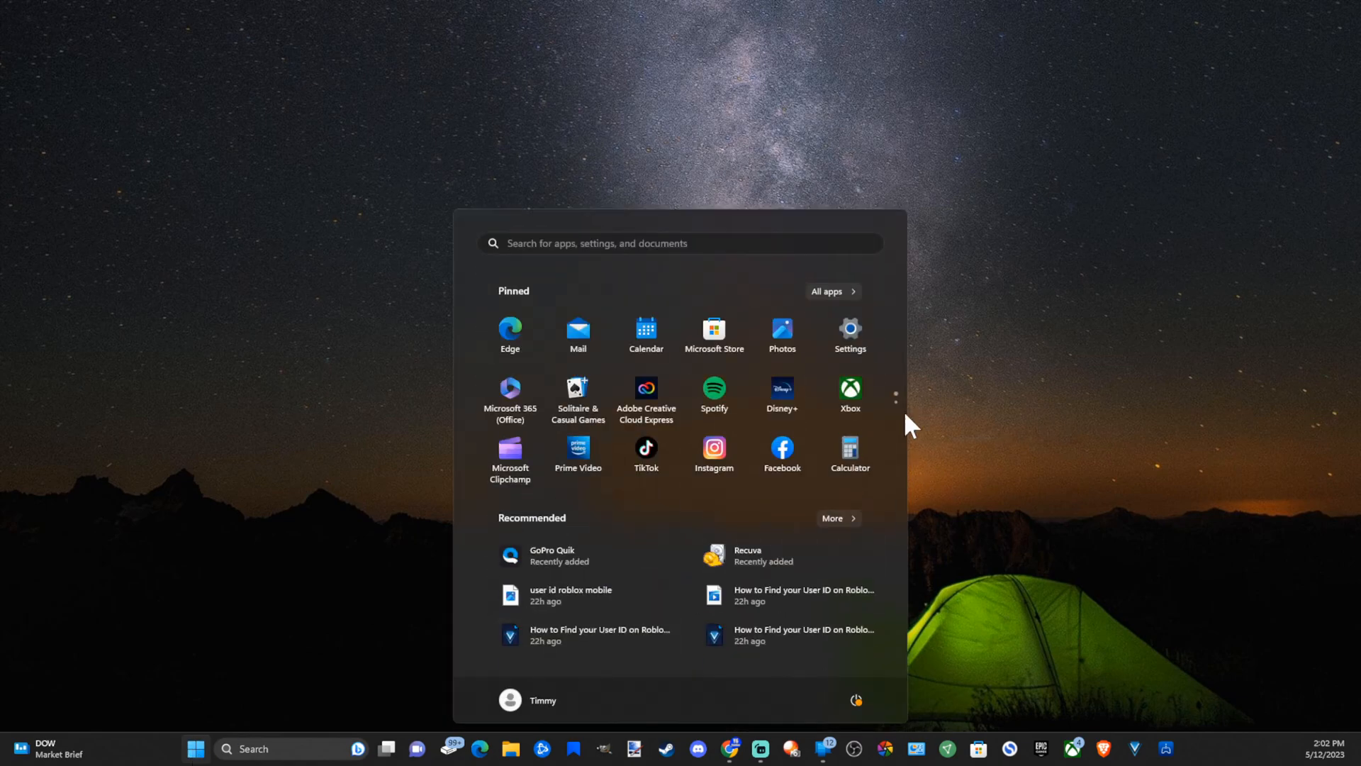
click(849, 329)
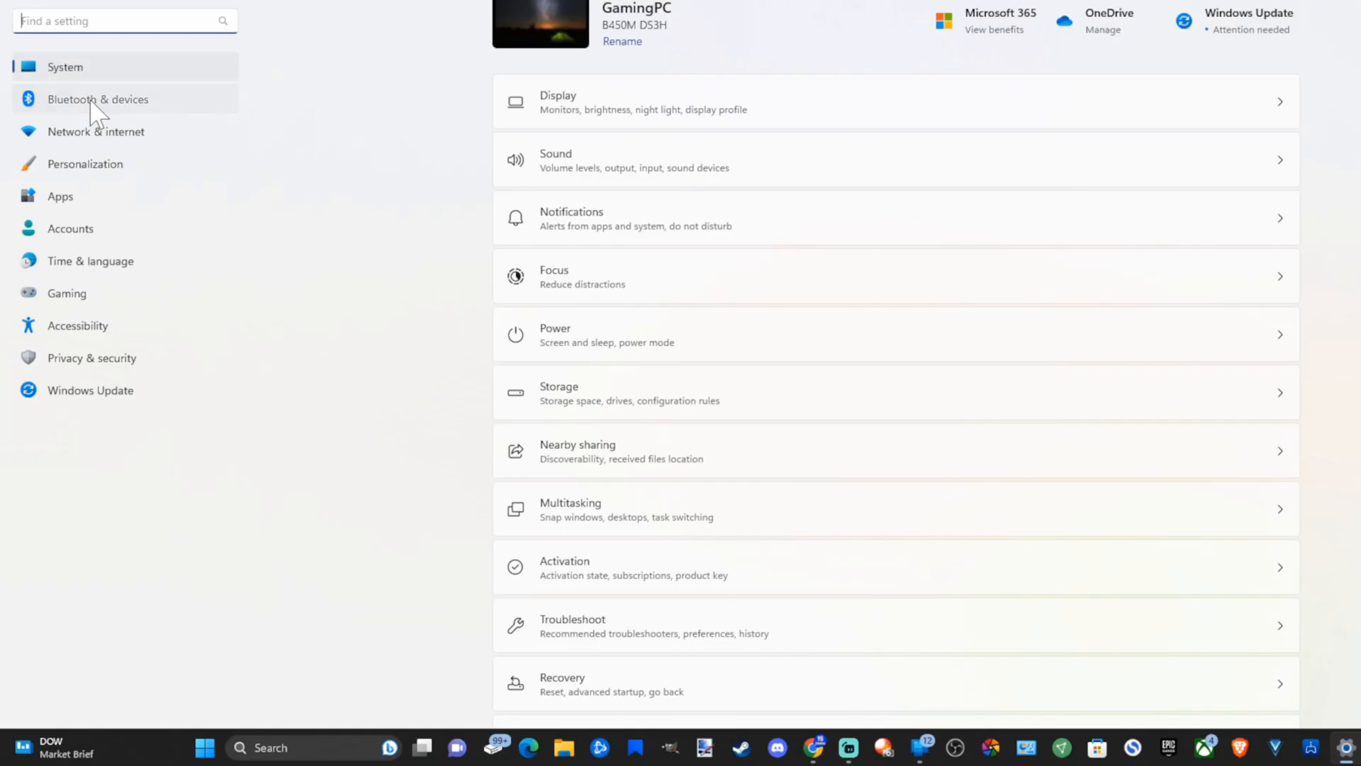
click(99, 99)
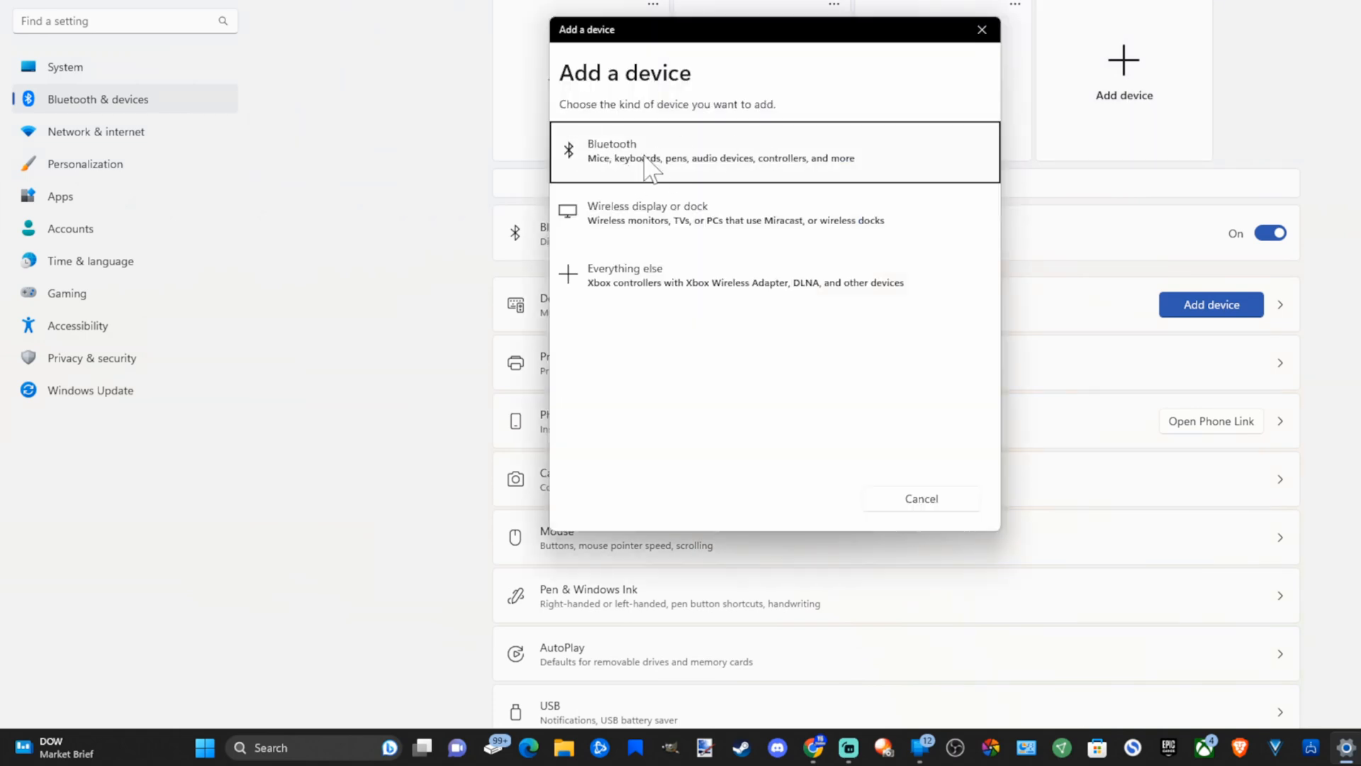
mouse_move(698, 158)
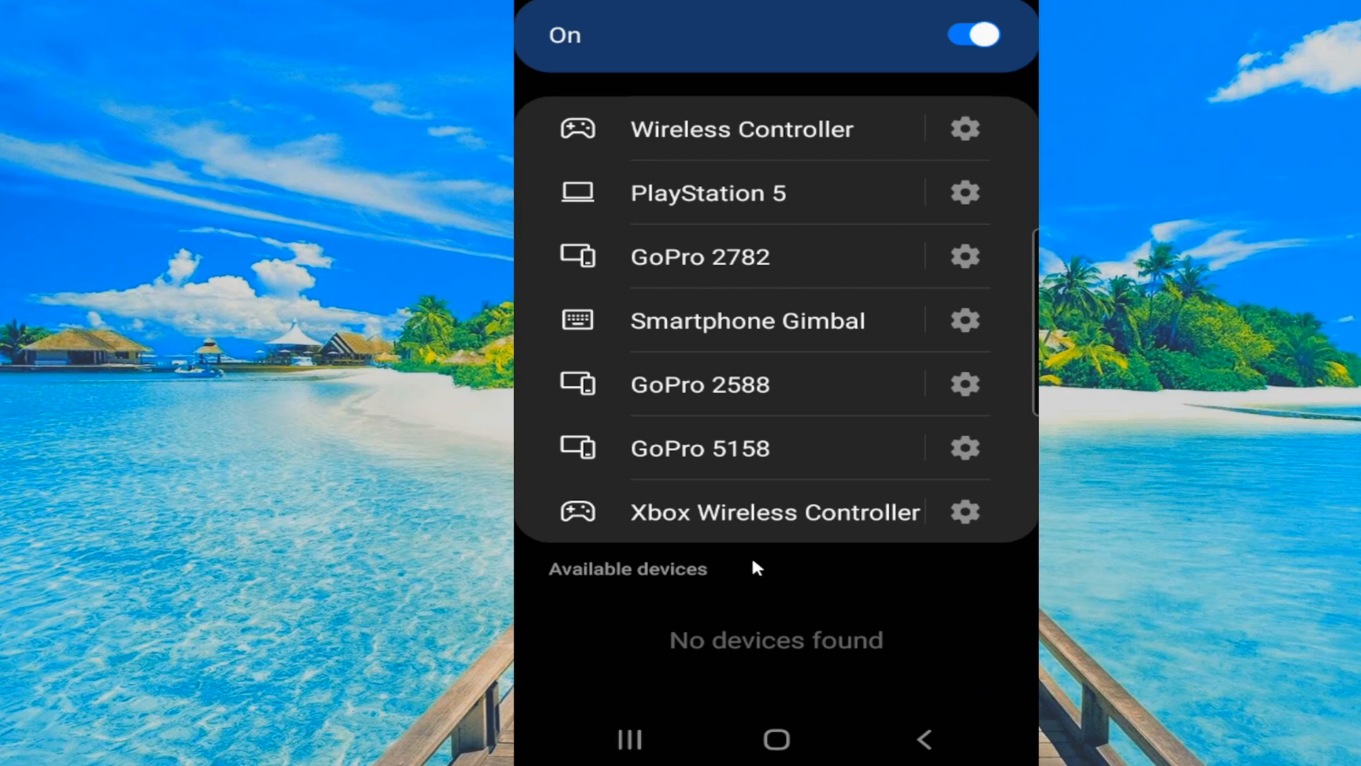
mouse_move(783, 656)
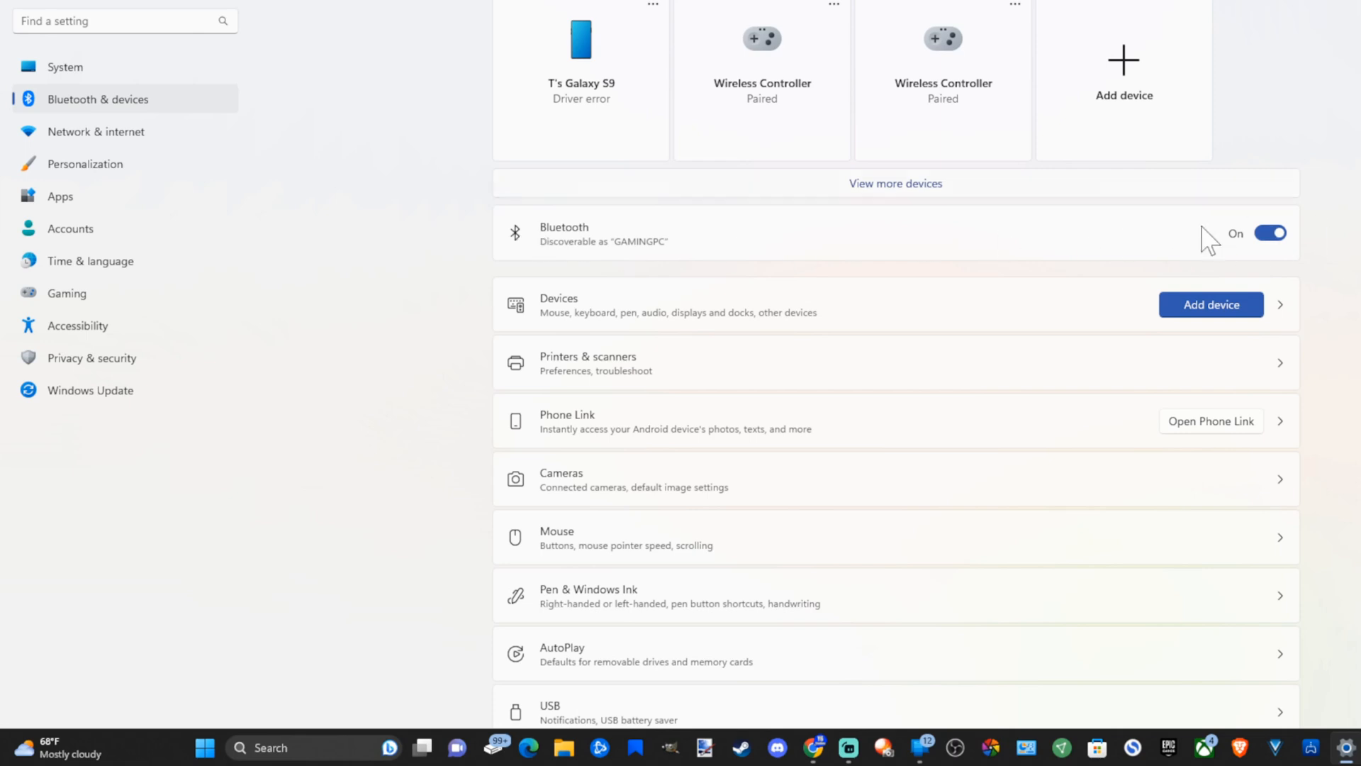
mouse_move(1184, 234)
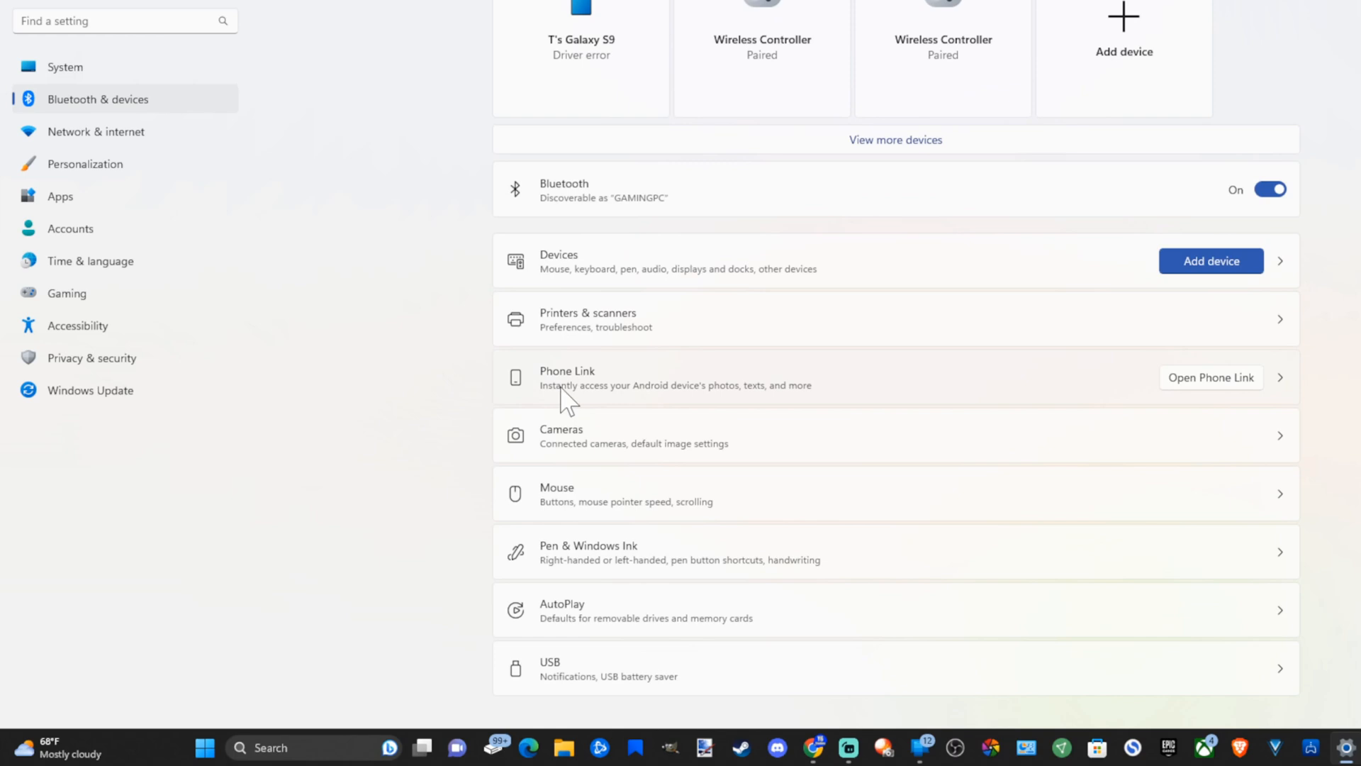
mouse_move(649, 417)
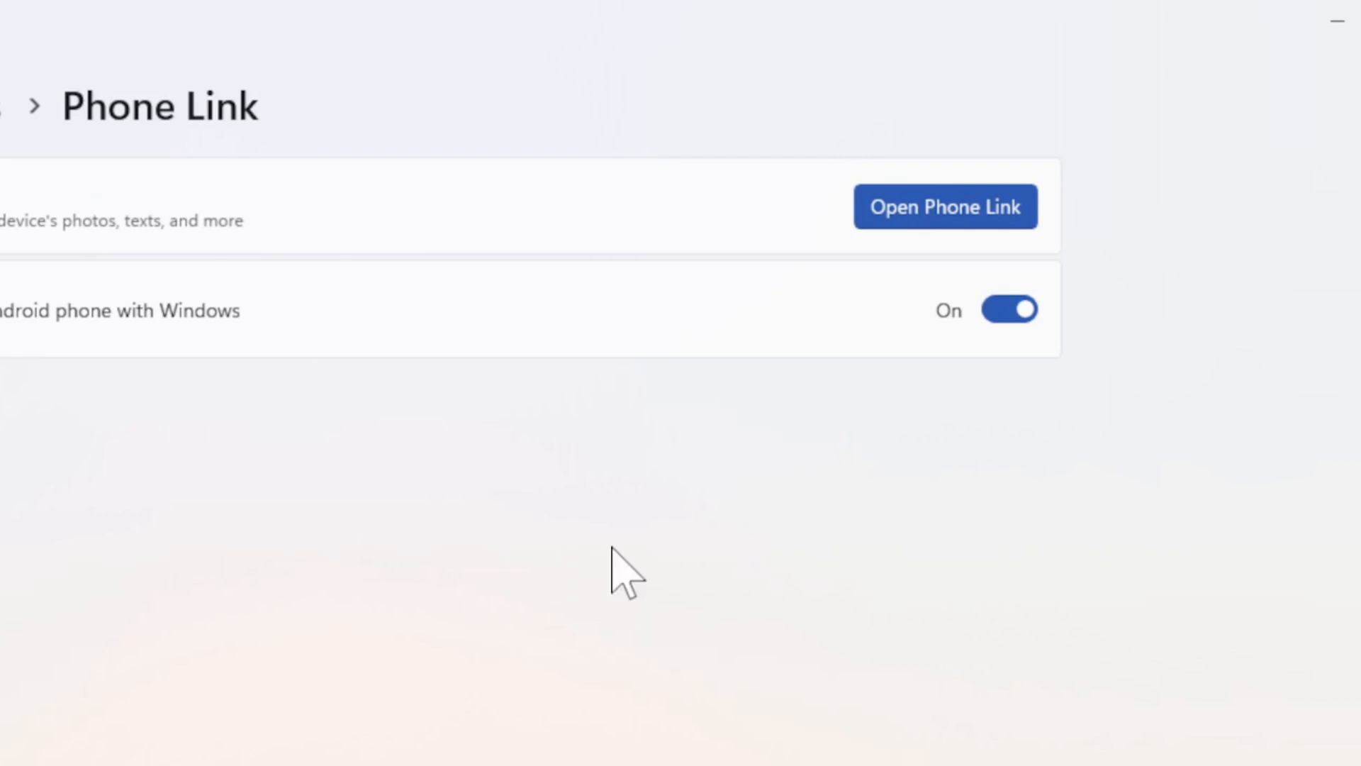
mouse_move(292, 326)
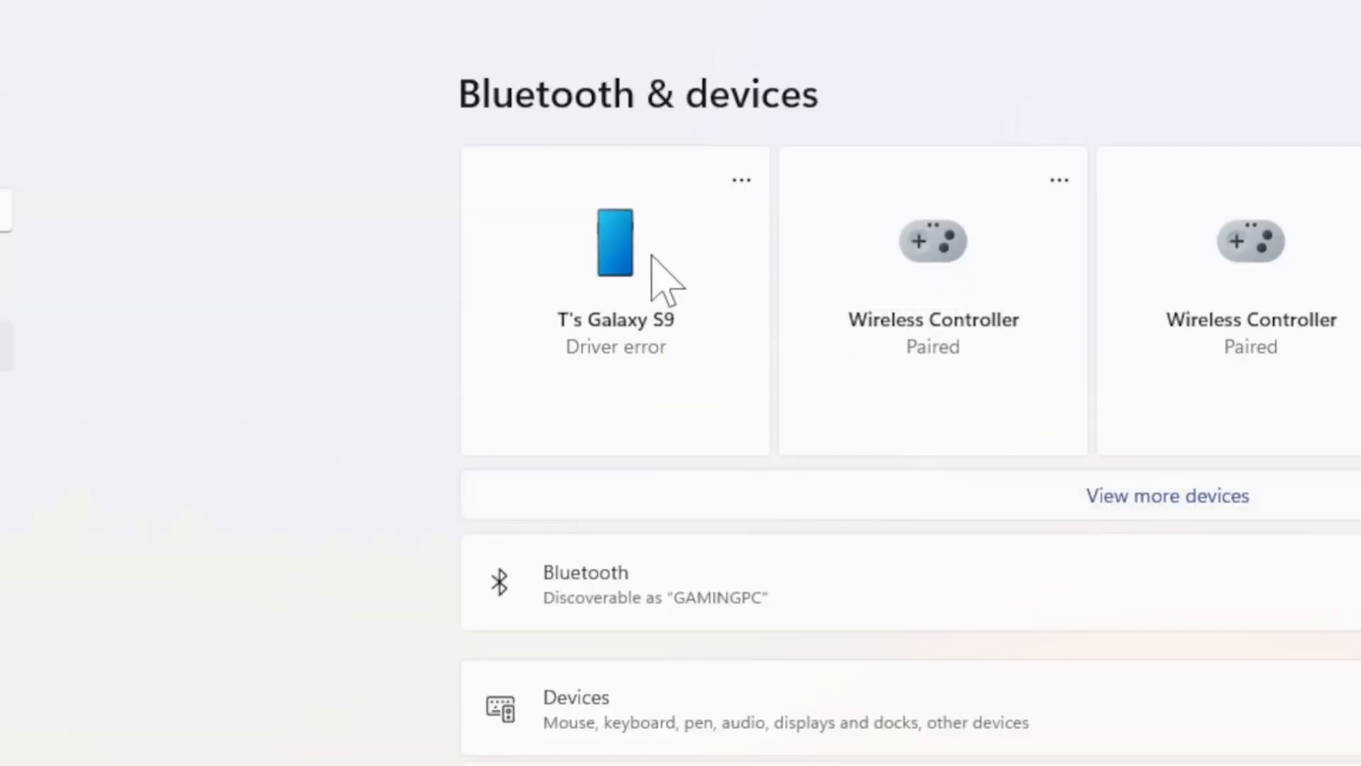
mouse_move(670, 292)
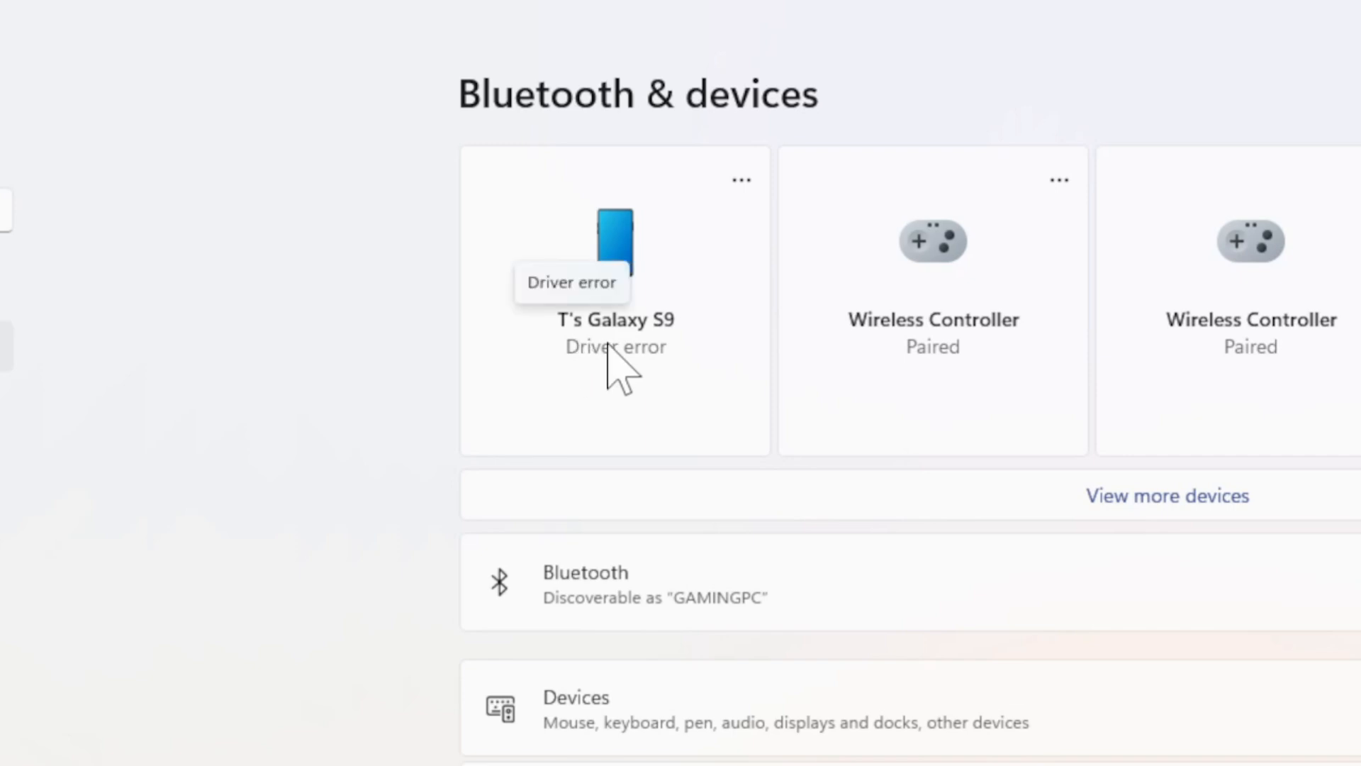
scroll(down, 3)
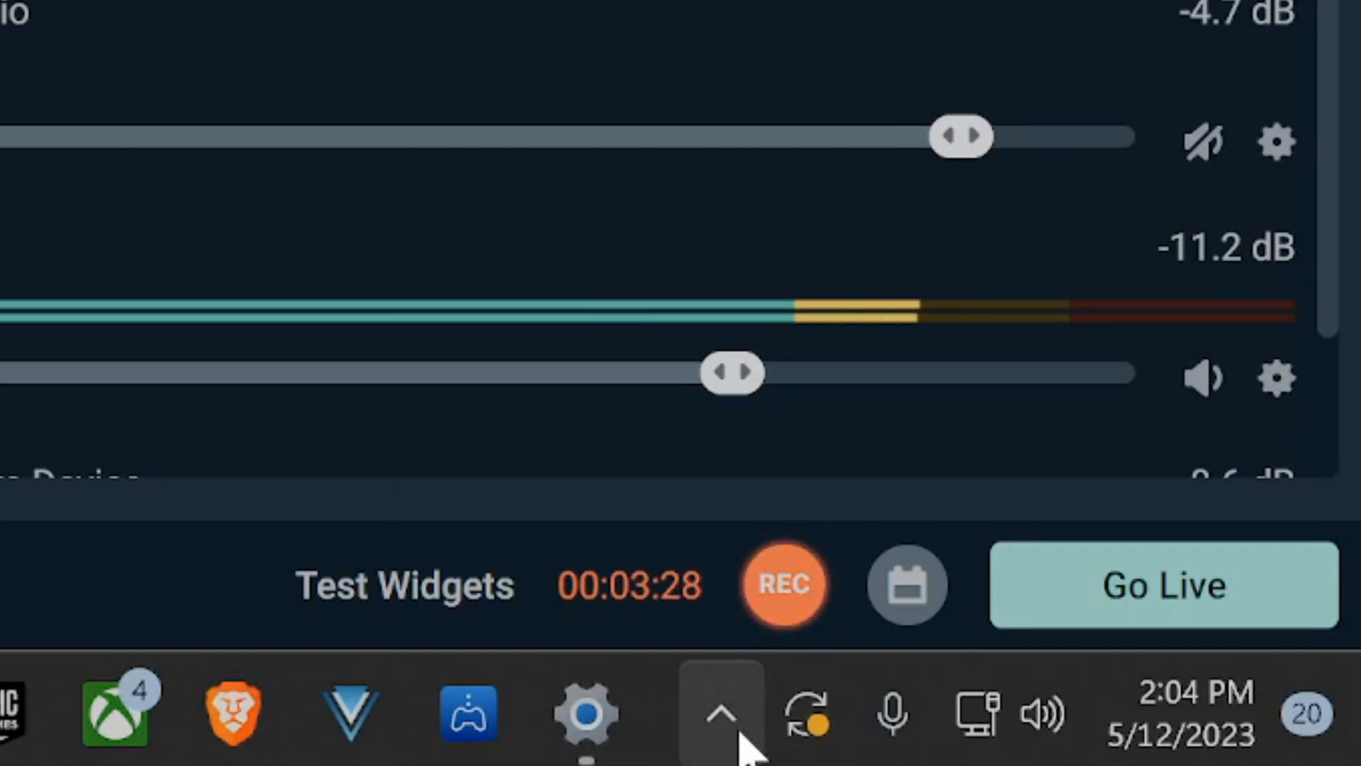
mouse_move(722, 716)
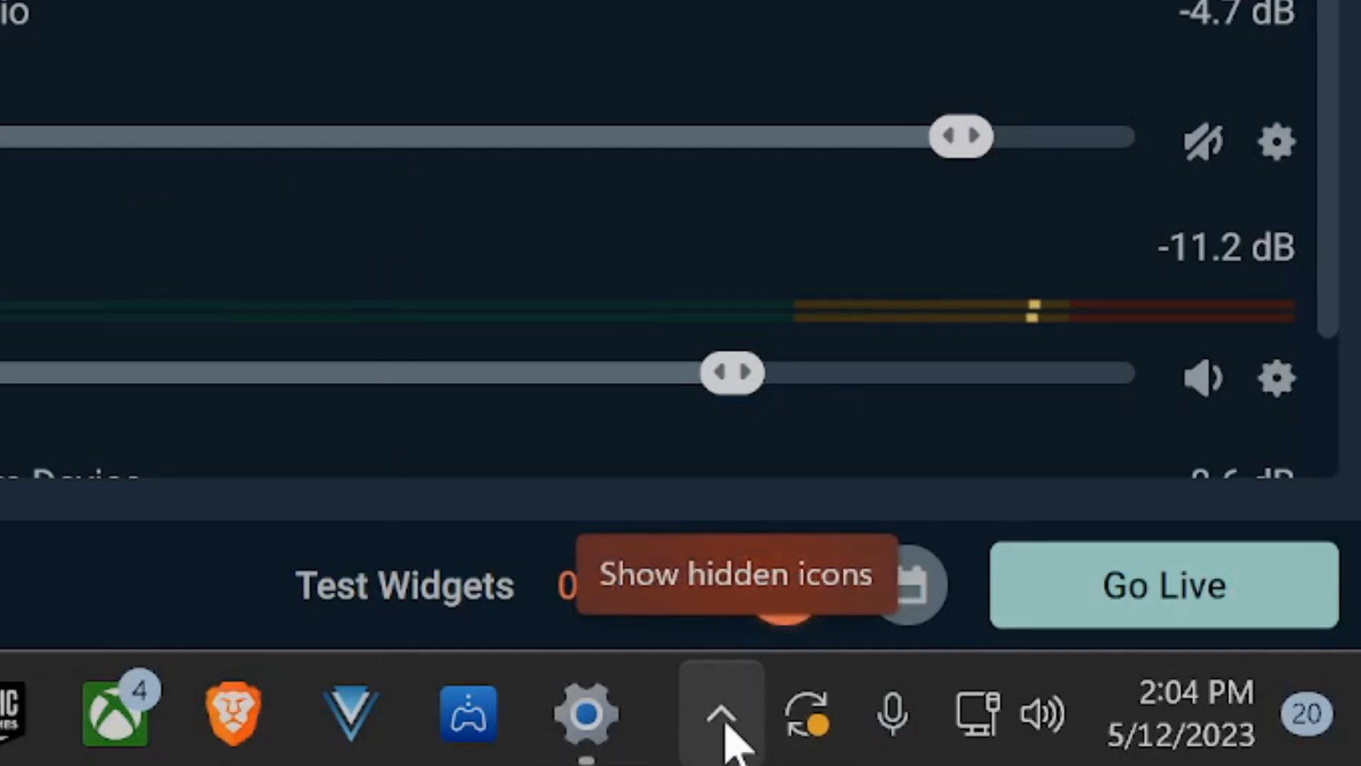
Start Receive a File from the Bluetooth icon in the notification area
click(723, 715)
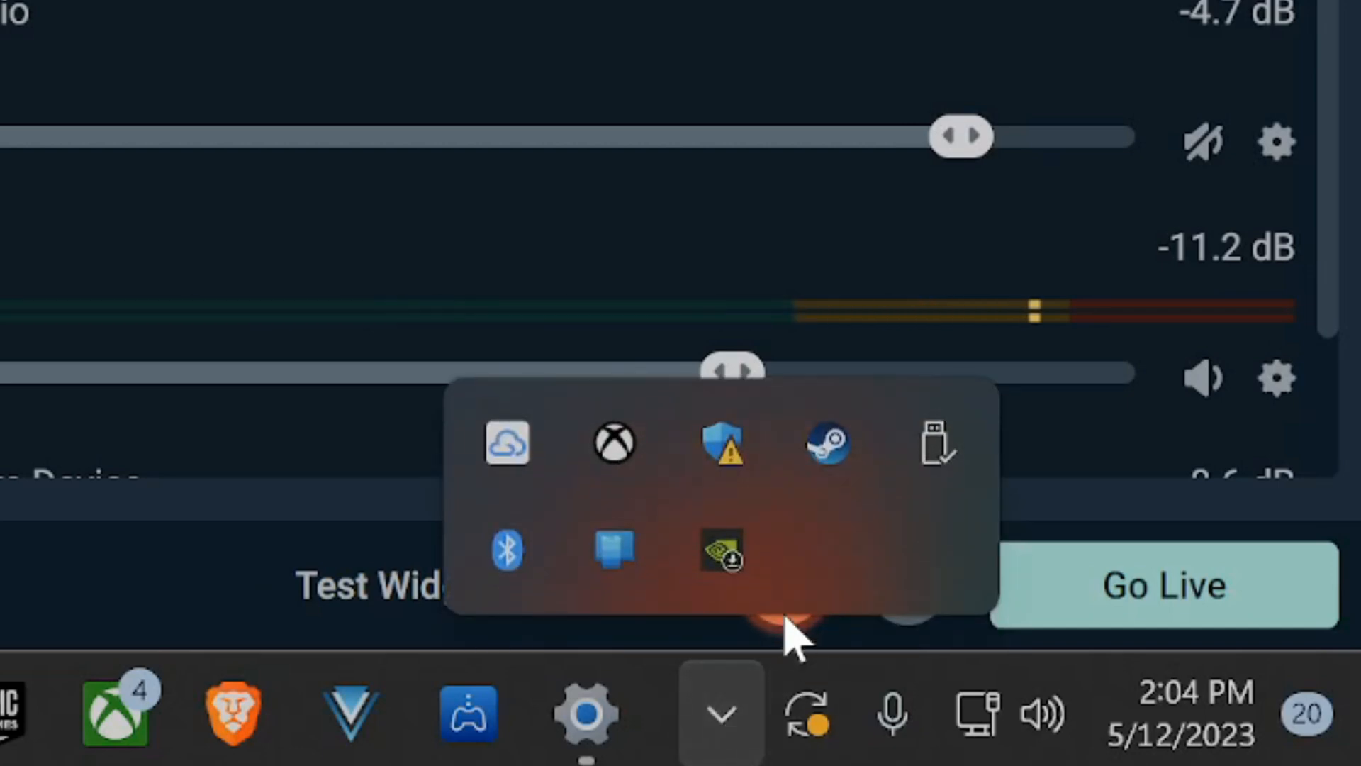
mouse_move(503, 555)
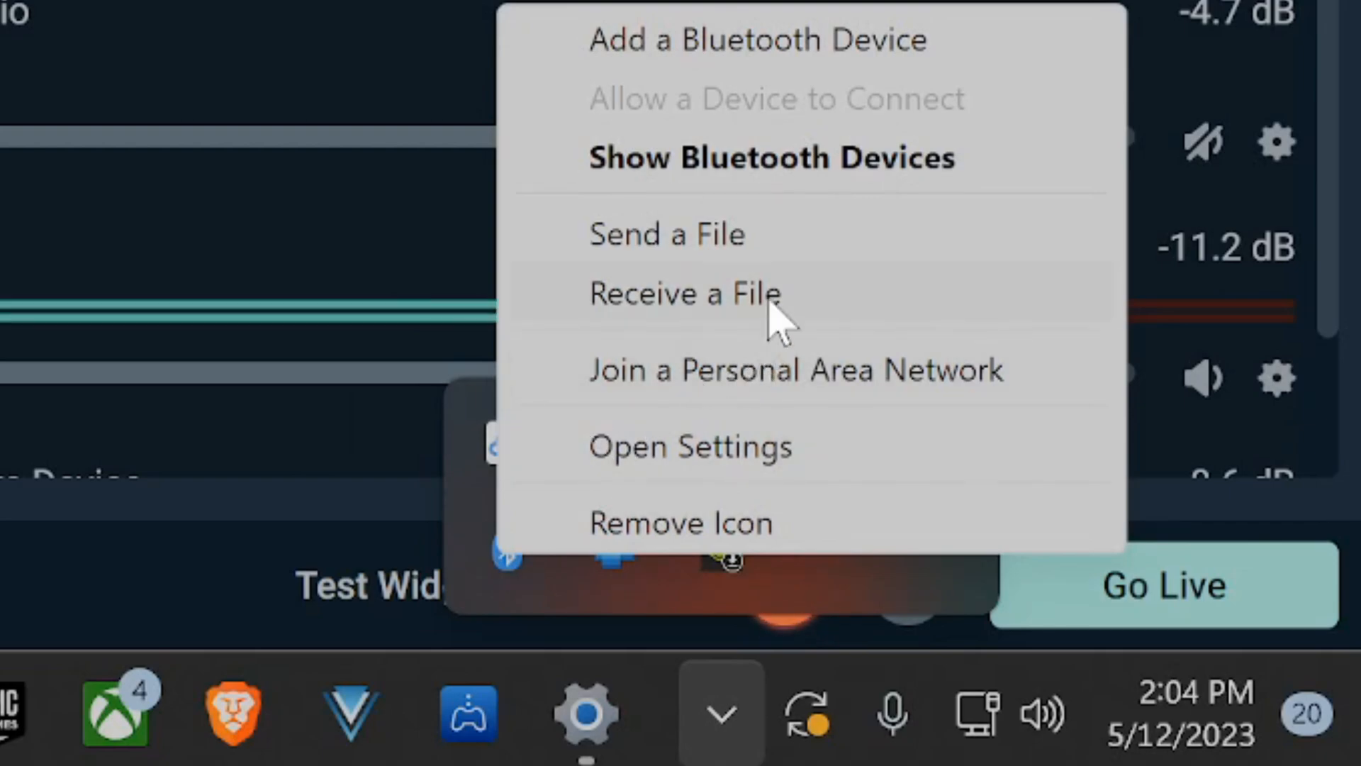
click(684, 293)
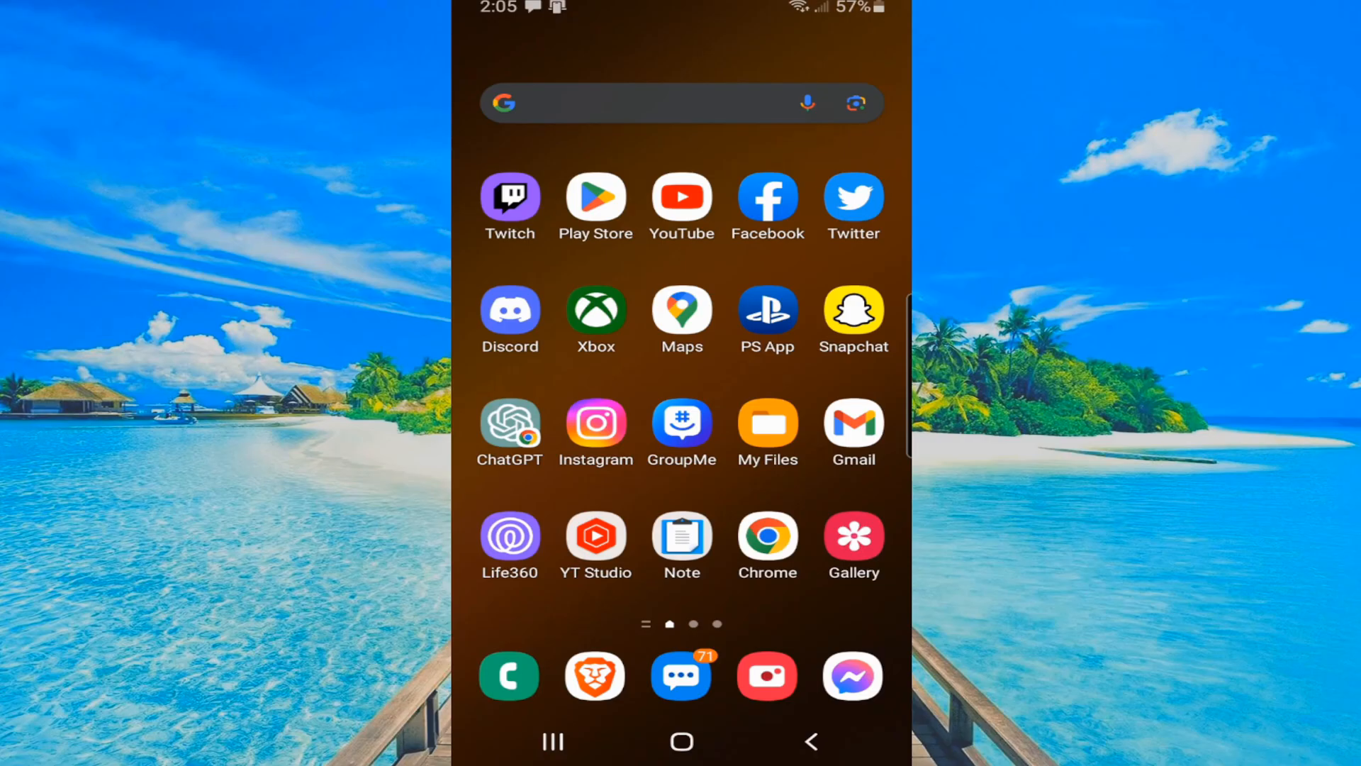
Share the newest Gallery photo, the bookshelf selfie, to the PC over Bluetooth
click(854, 542)
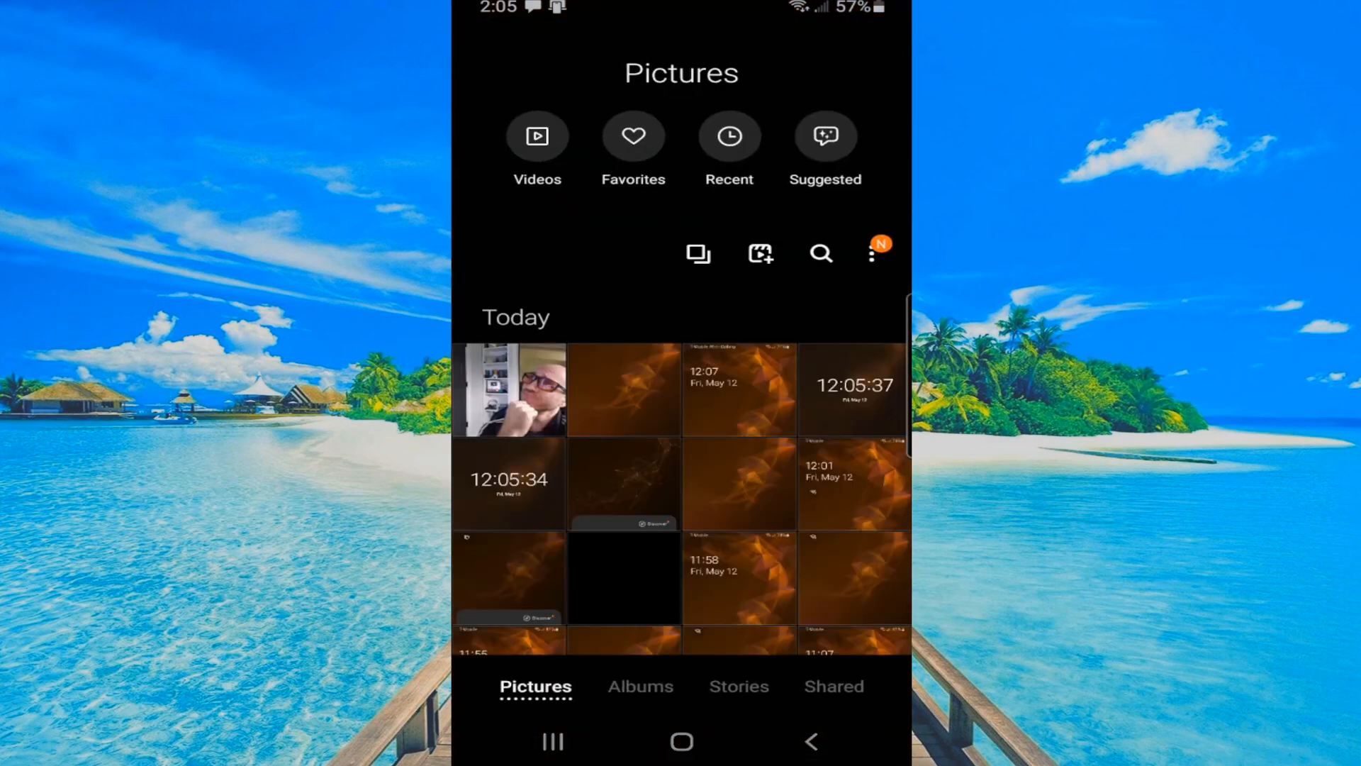
click(510, 395)
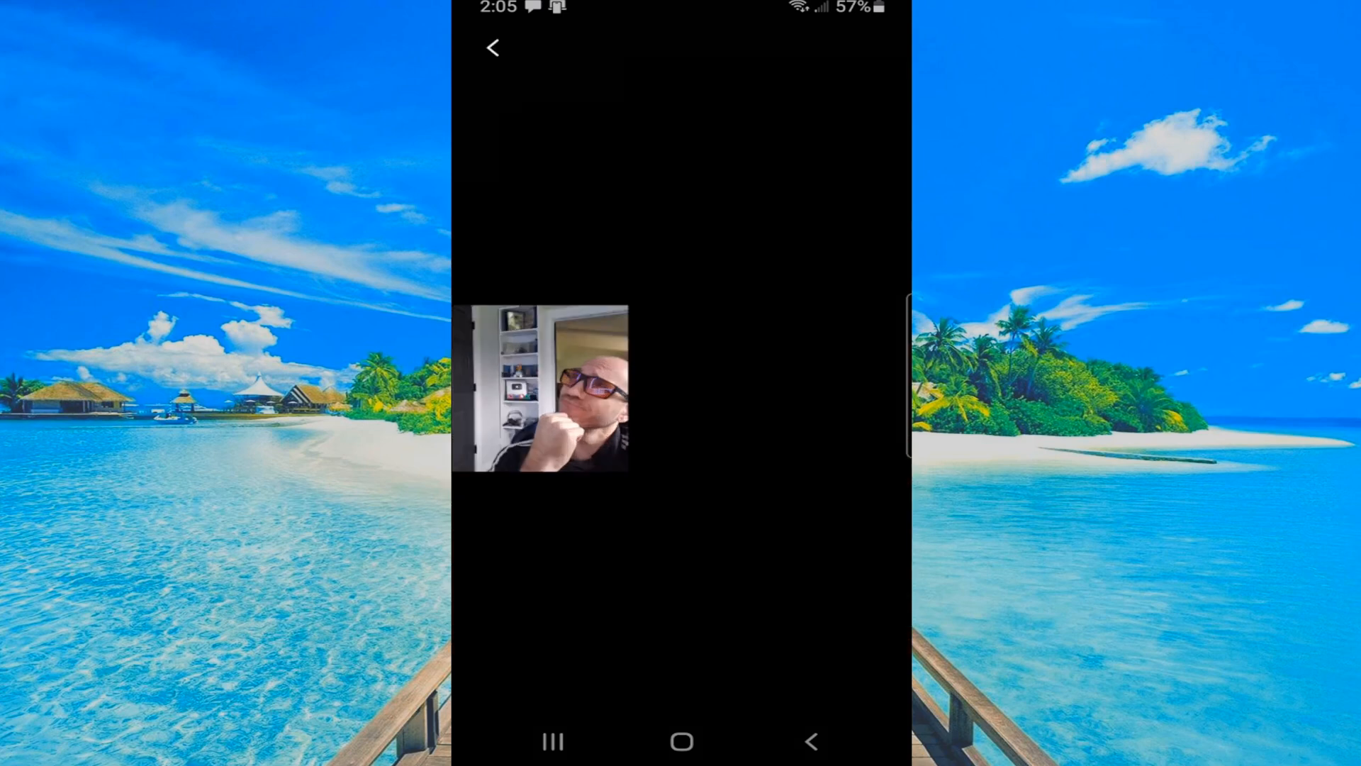
click(553, 403)
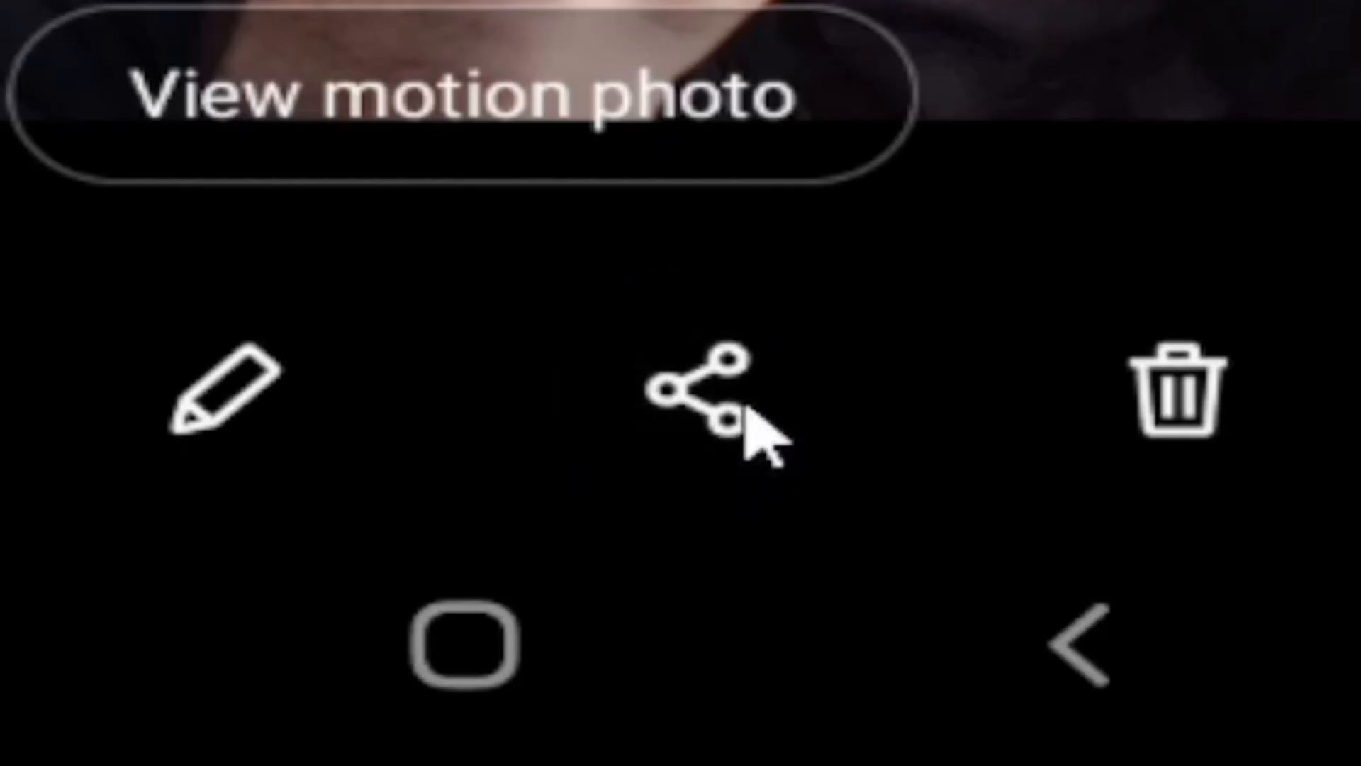
click(698, 393)
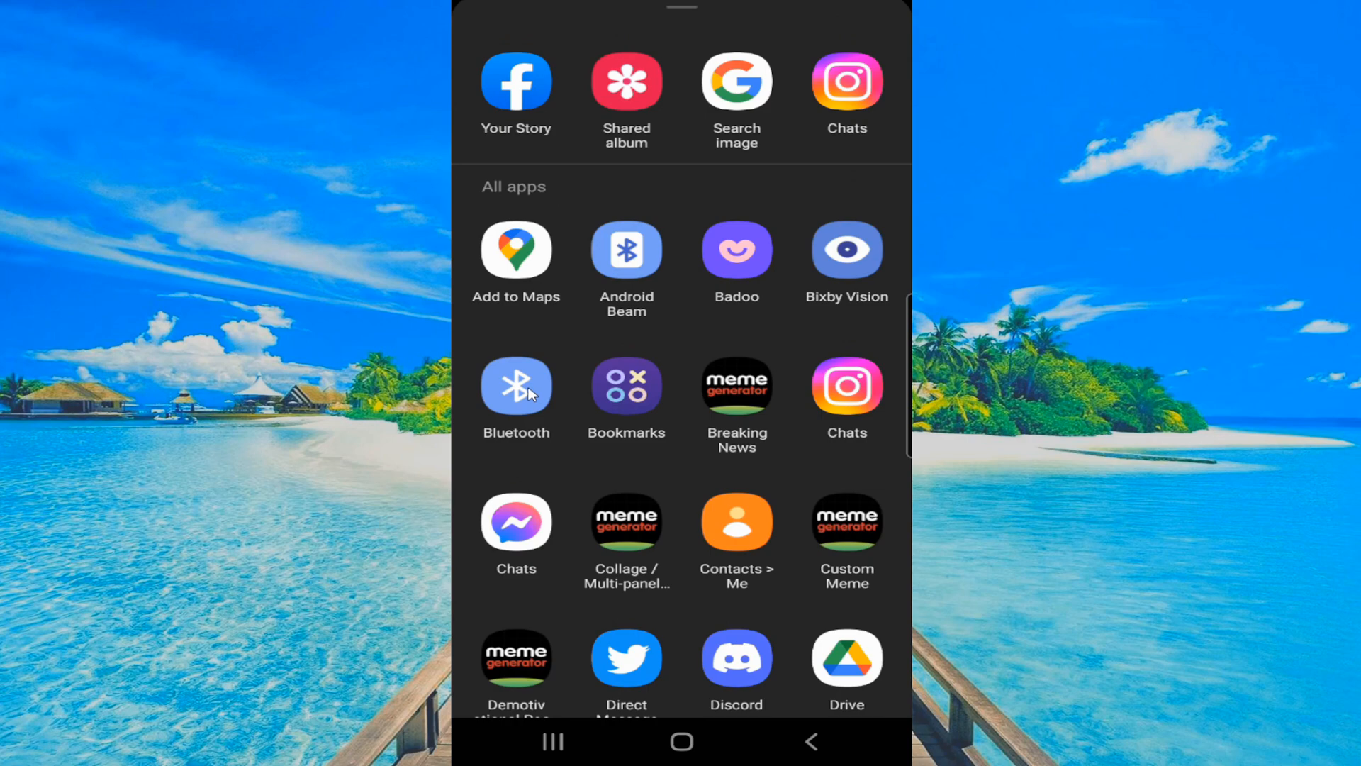
click(516, 386)
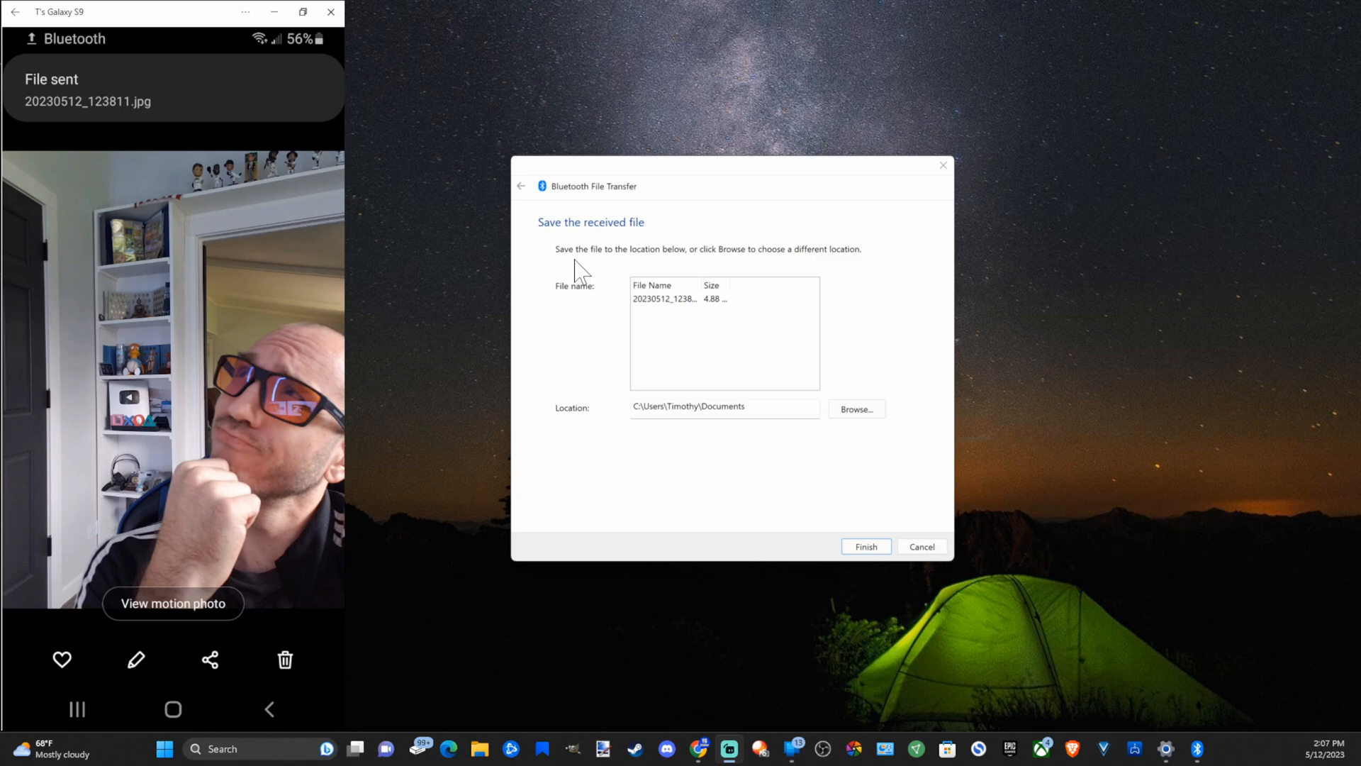
Finish saving the received 20230512_123811 JPG to Documents and select it in File Explorer
click(665, 297)
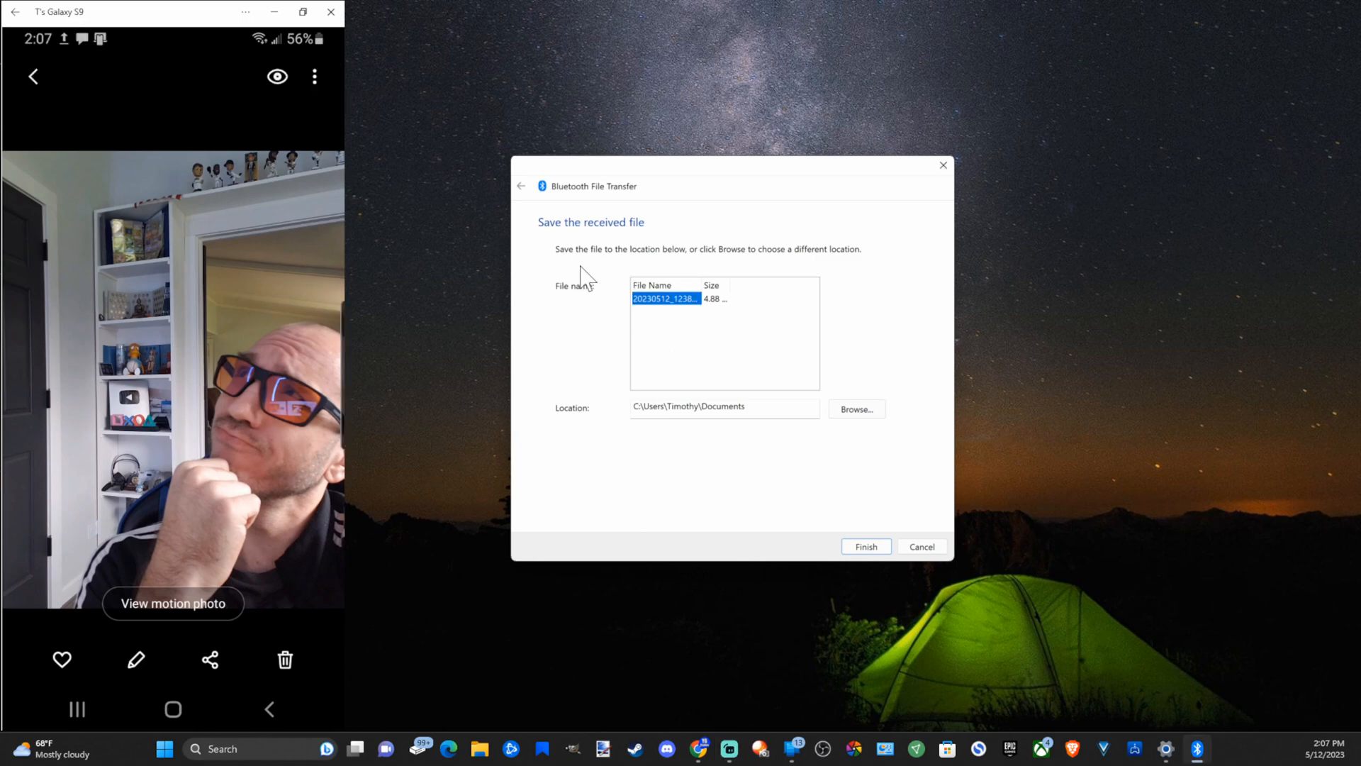
mouse_move(719, 264)
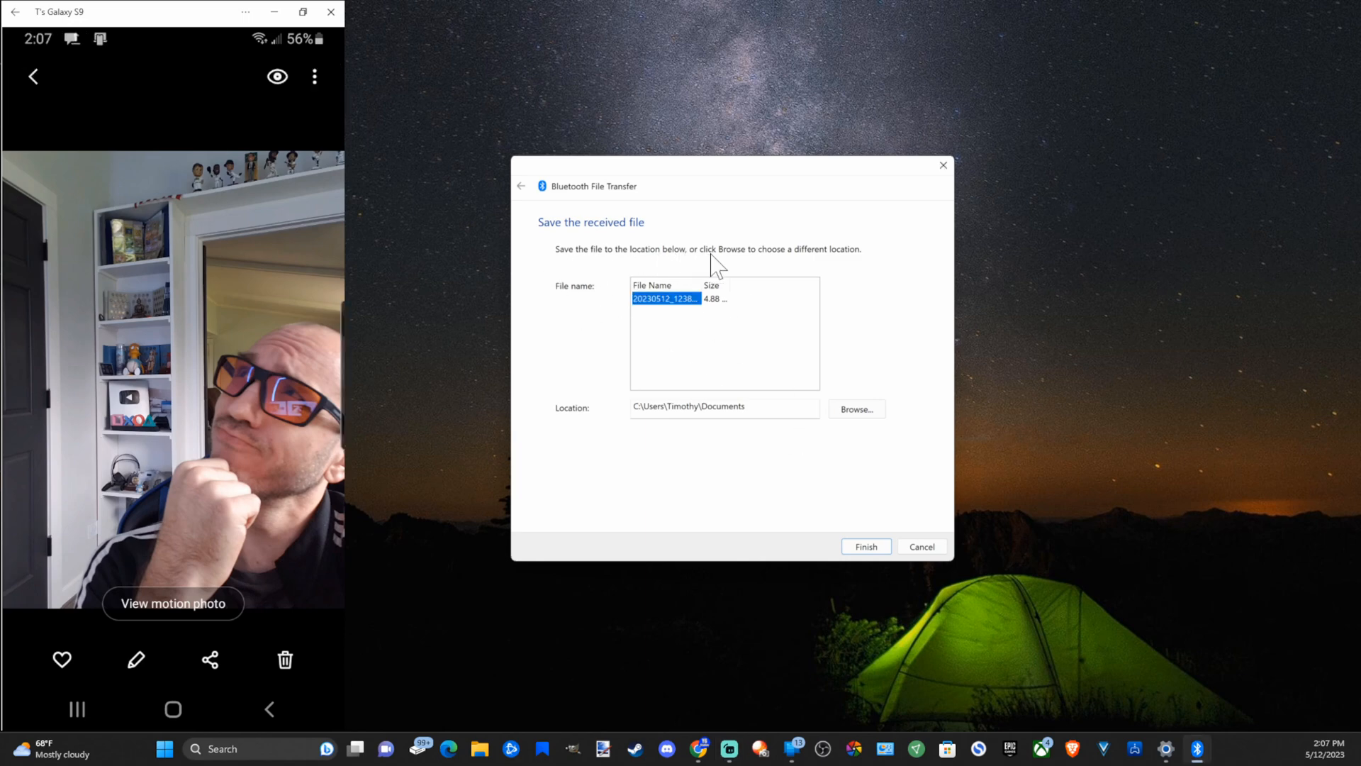
mouse_move(796, 266)
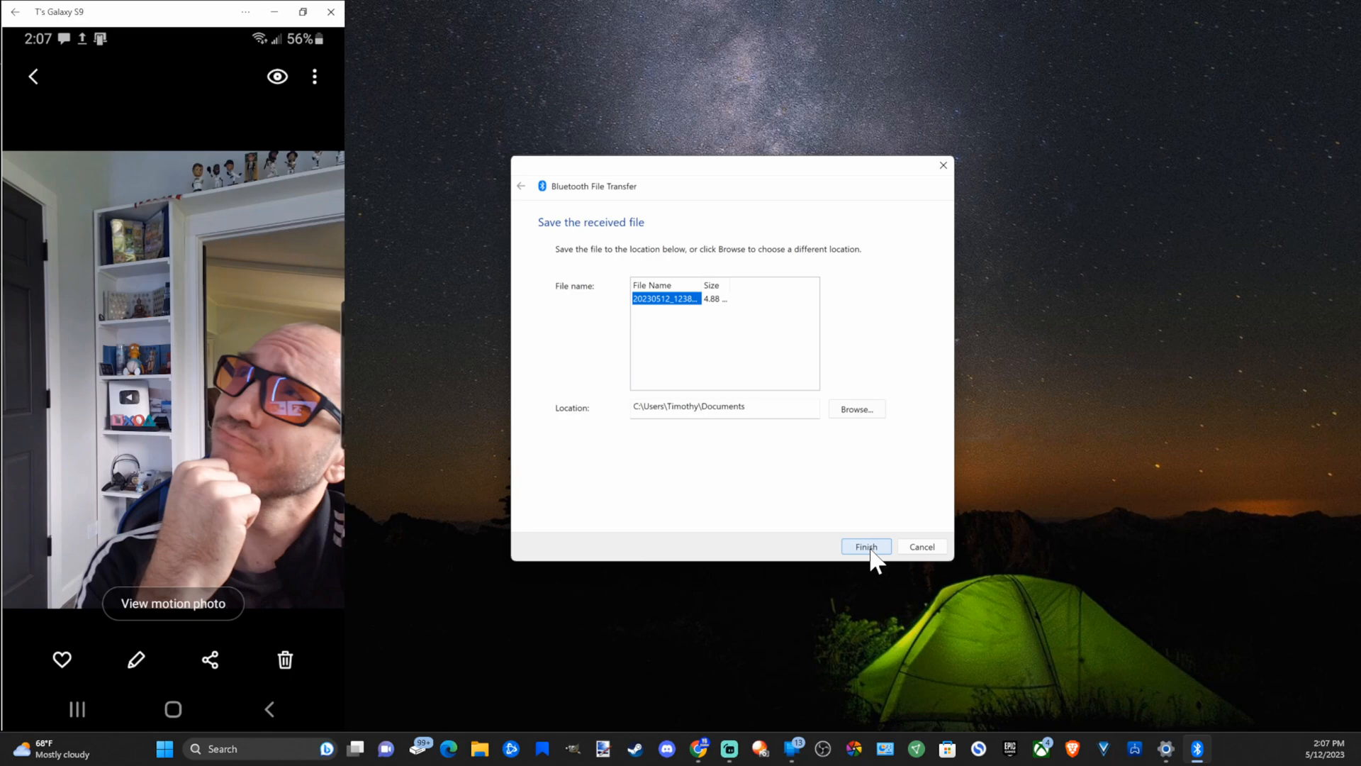
click(867, 546)
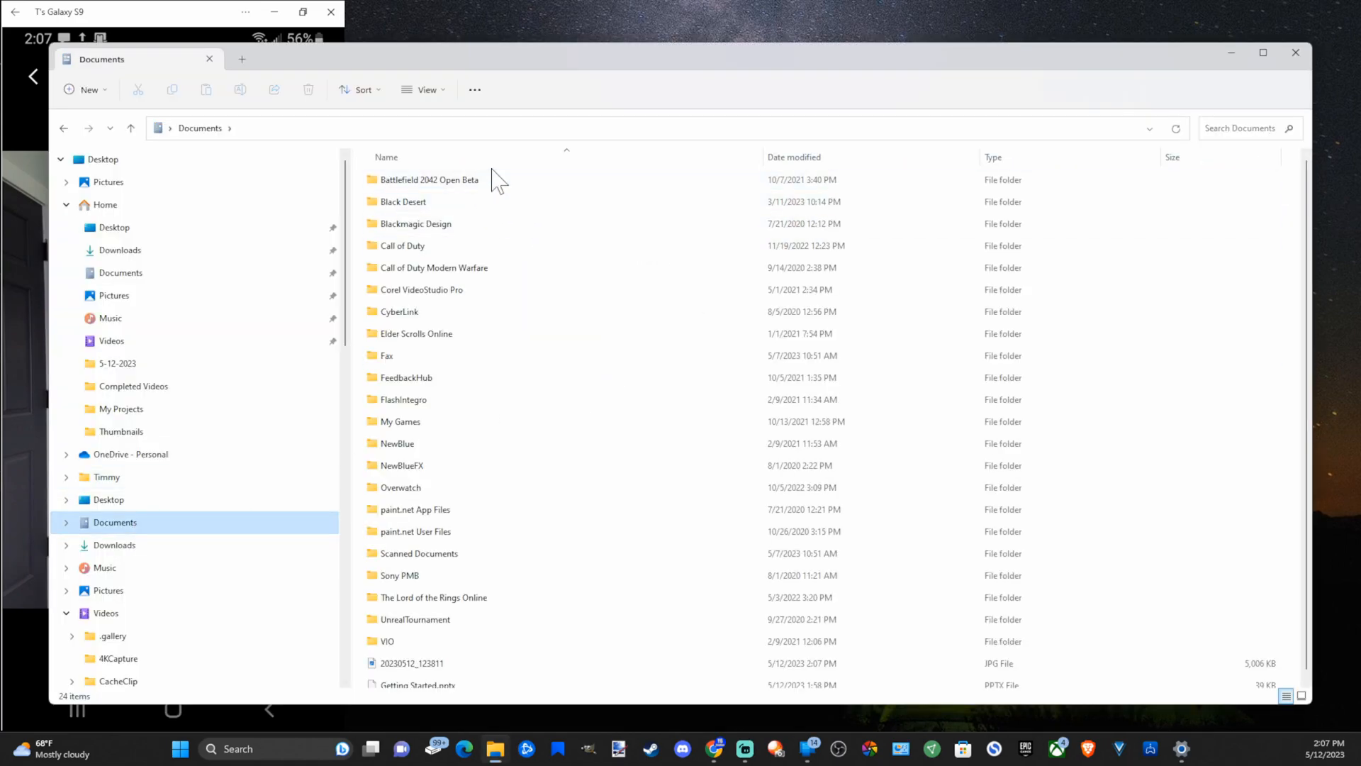
click(411, 655)
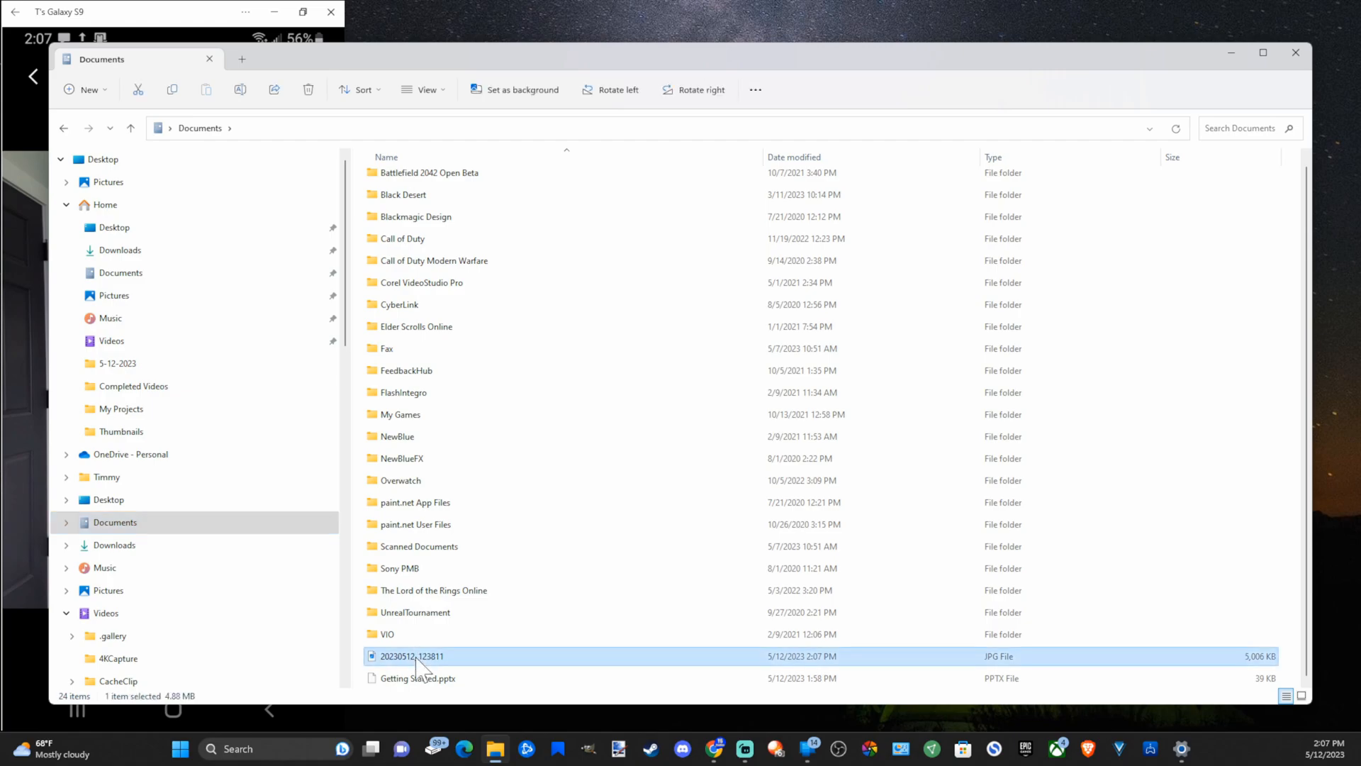
View the received 20230512_123811.jpg selfie in Microsoft Photos
double_click(414, 655)
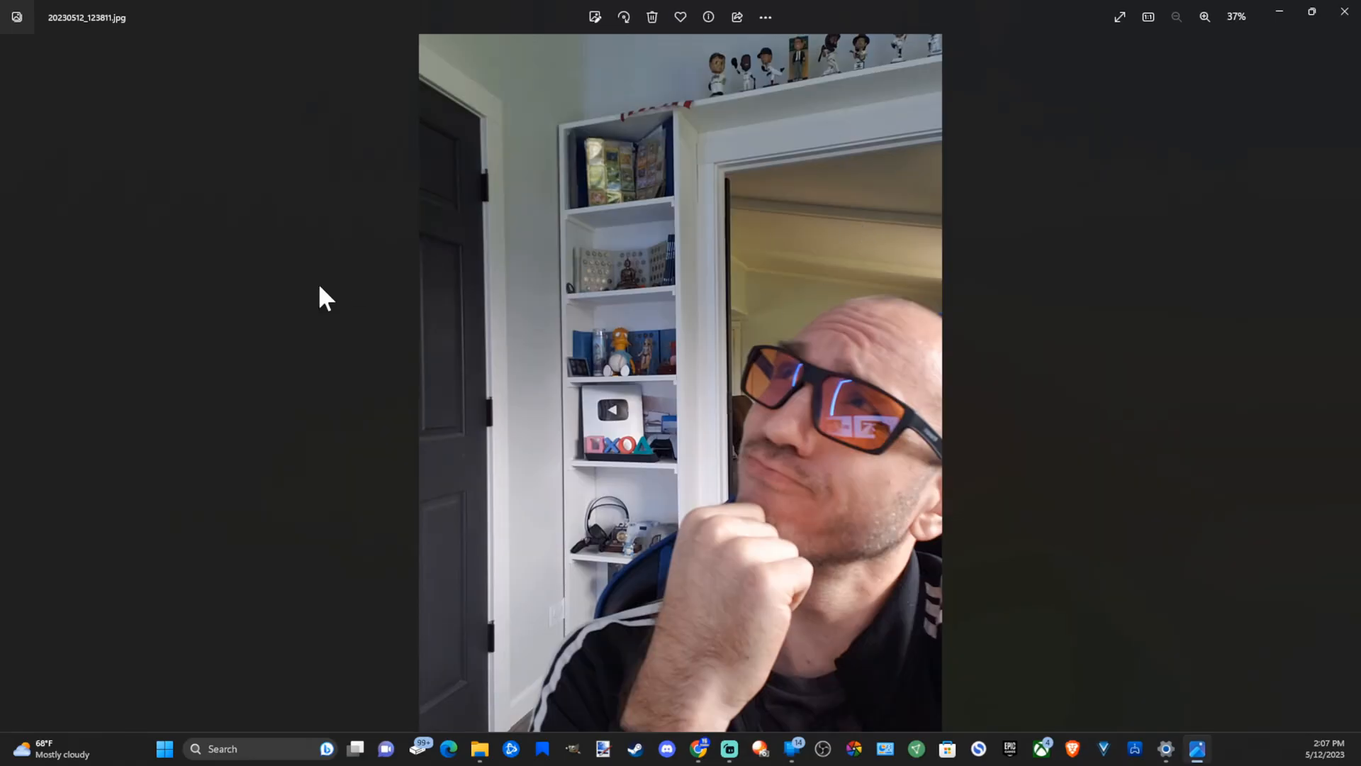
mouse_move(850, 256)
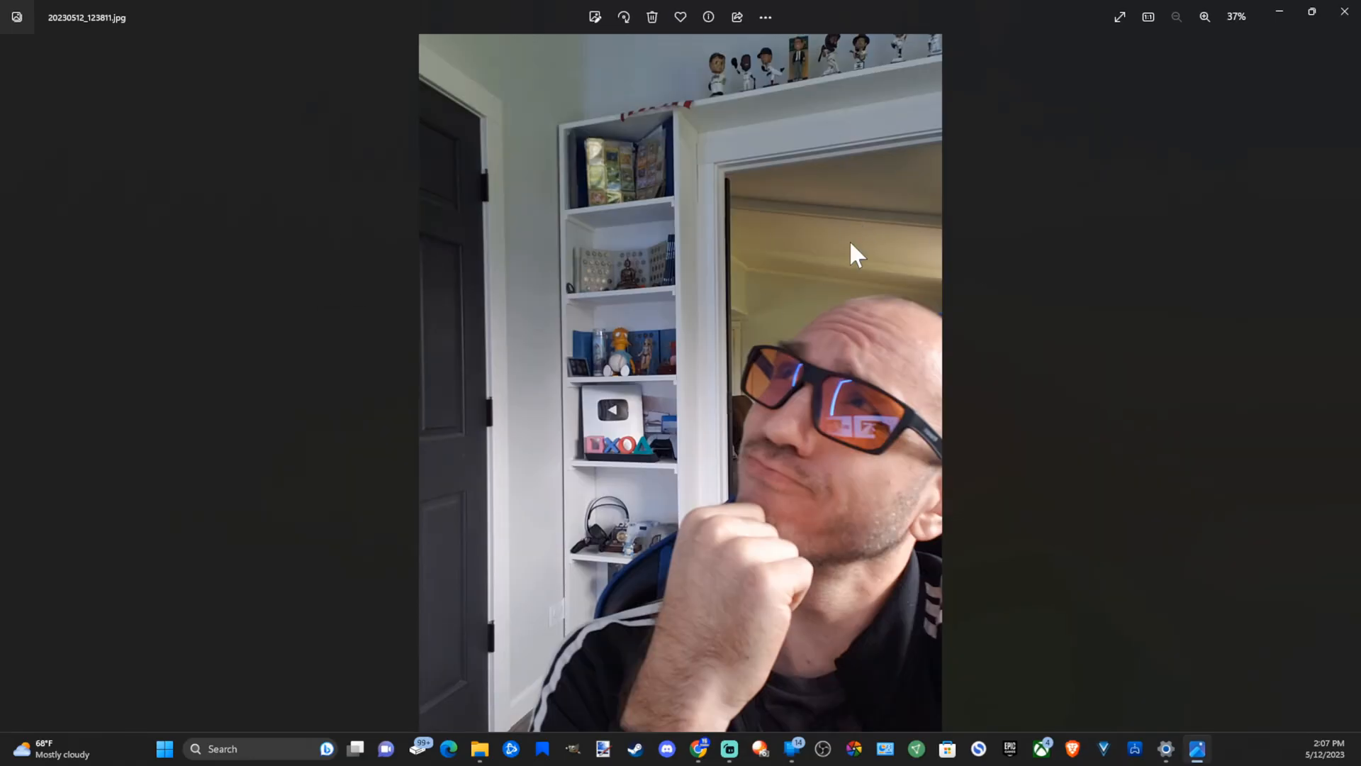
mouse_move(319, 344)
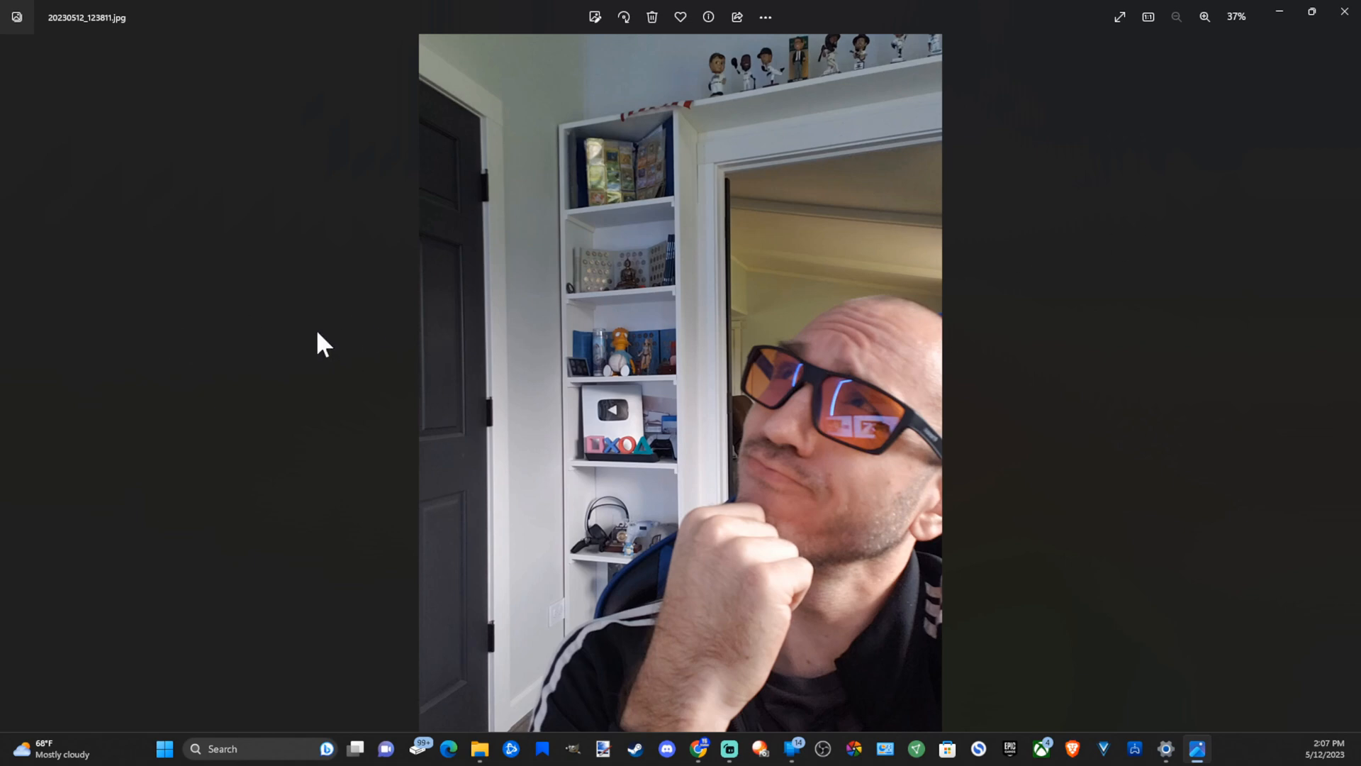
mouse_move(948, 257)
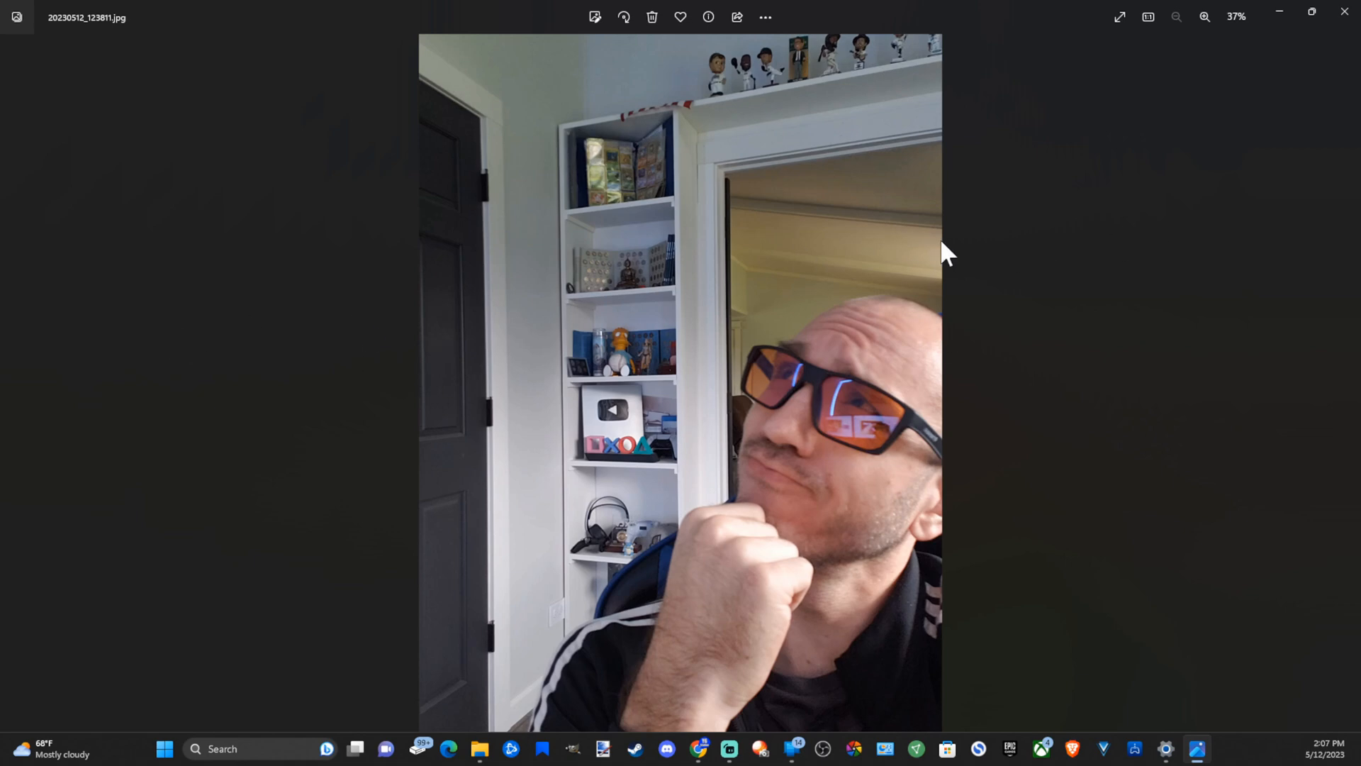
mouse_move(455, 280)
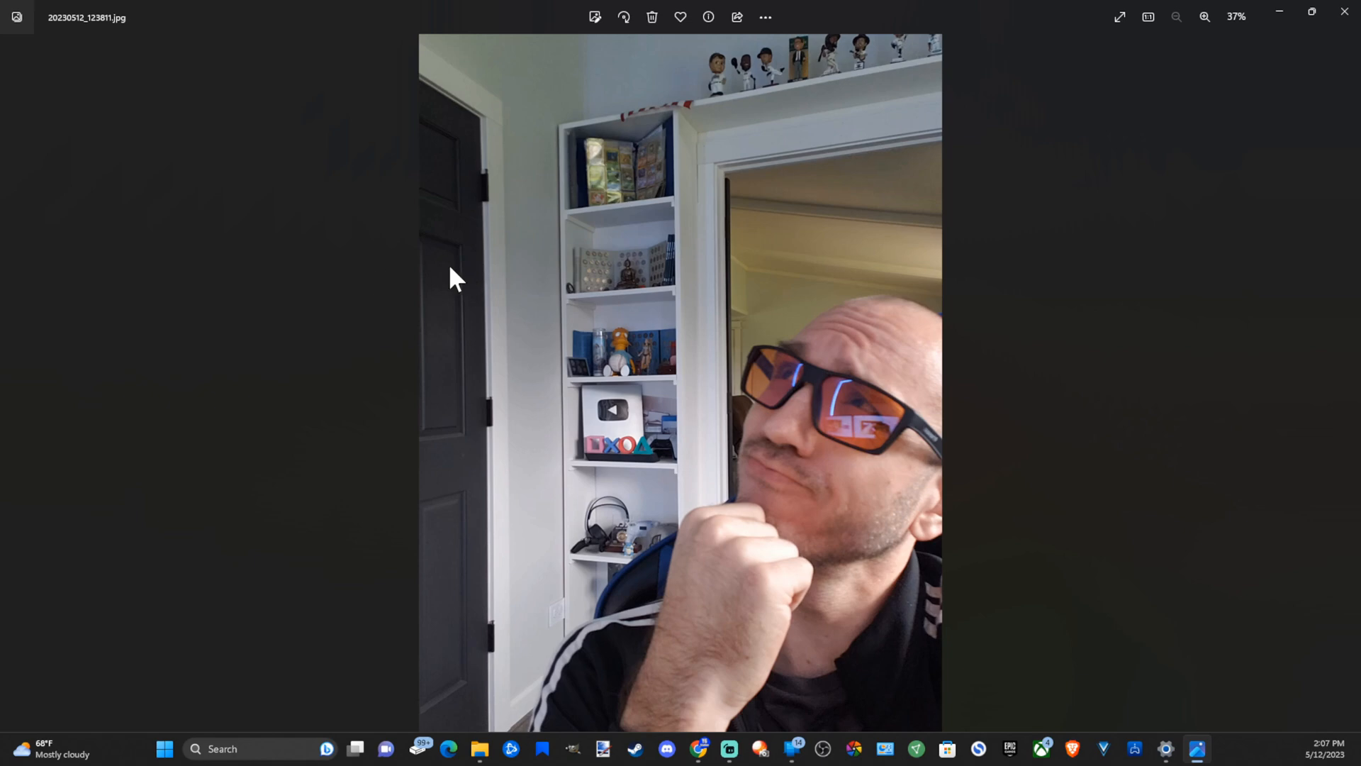
mouse_move(1313, 17)
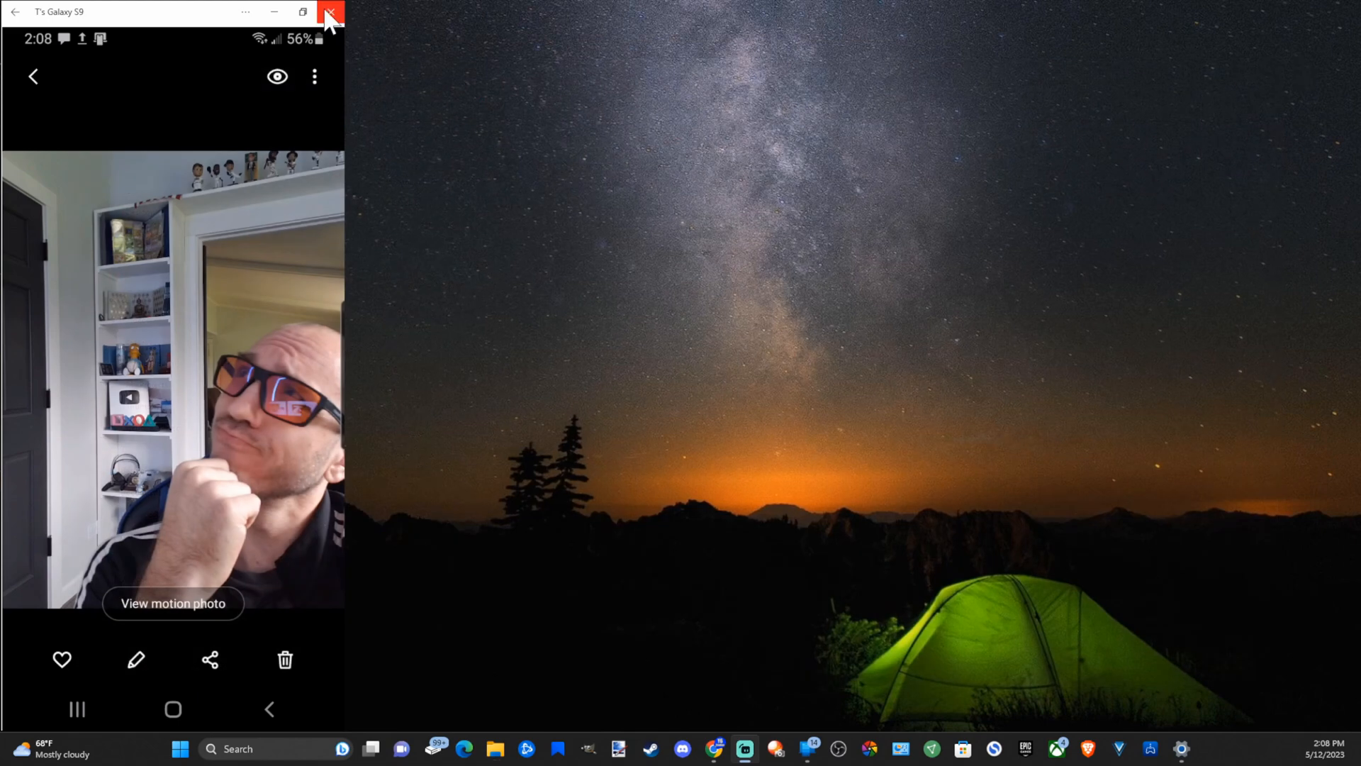
mouse_move(227, 43)
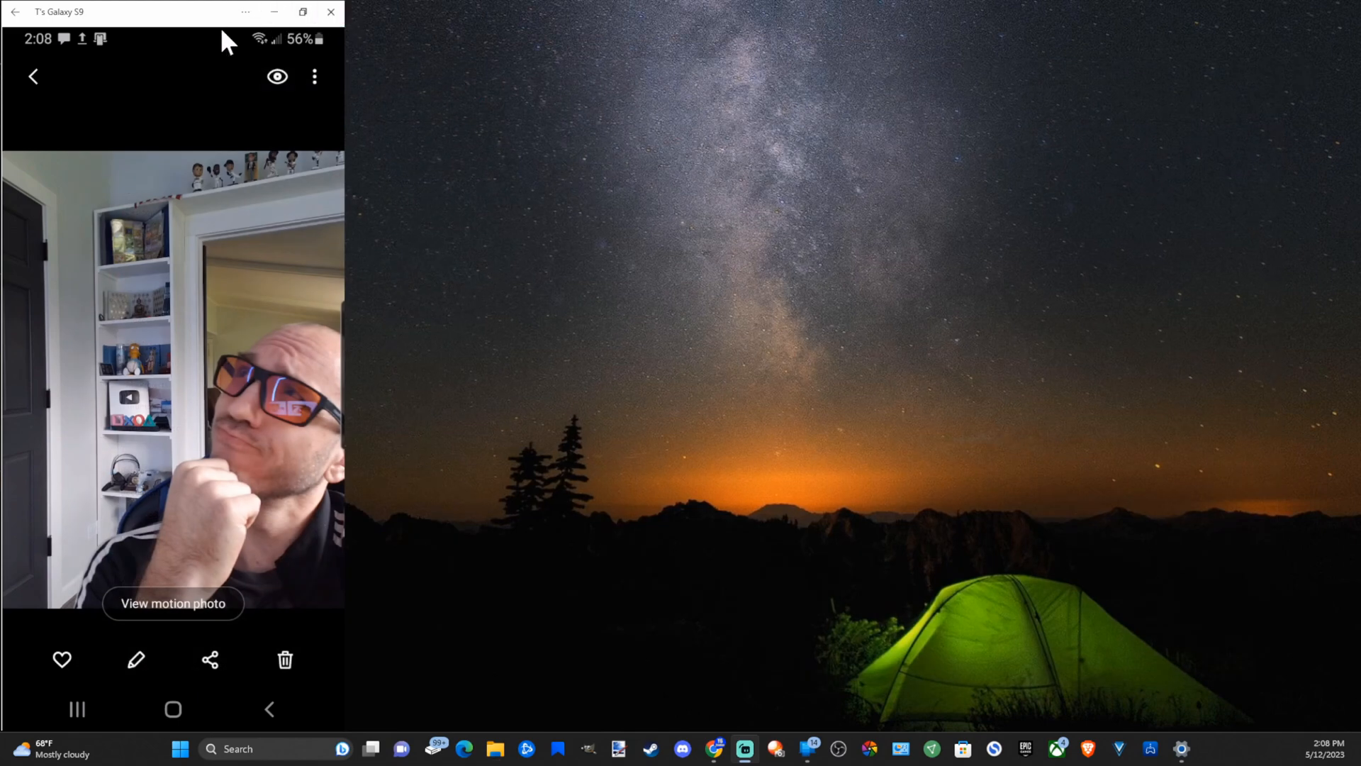